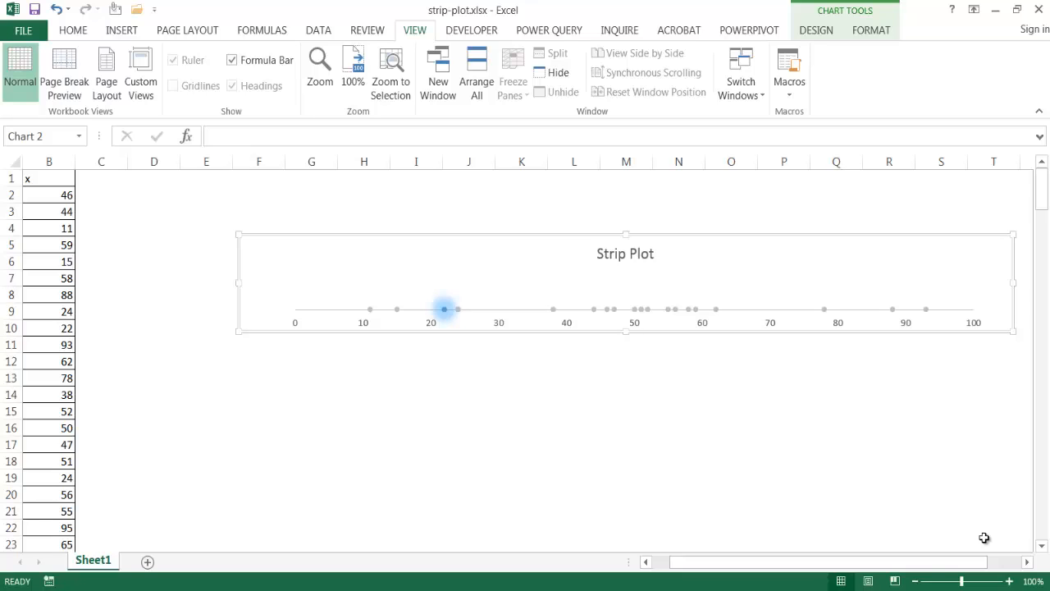
mouse_move(417, 320)
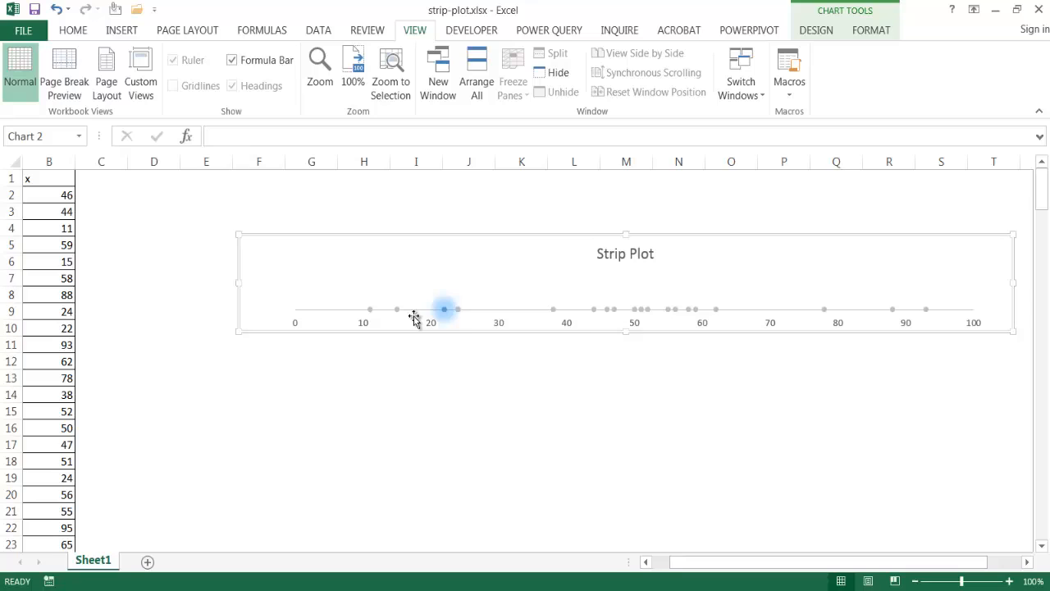
mouse_move(584, 329)
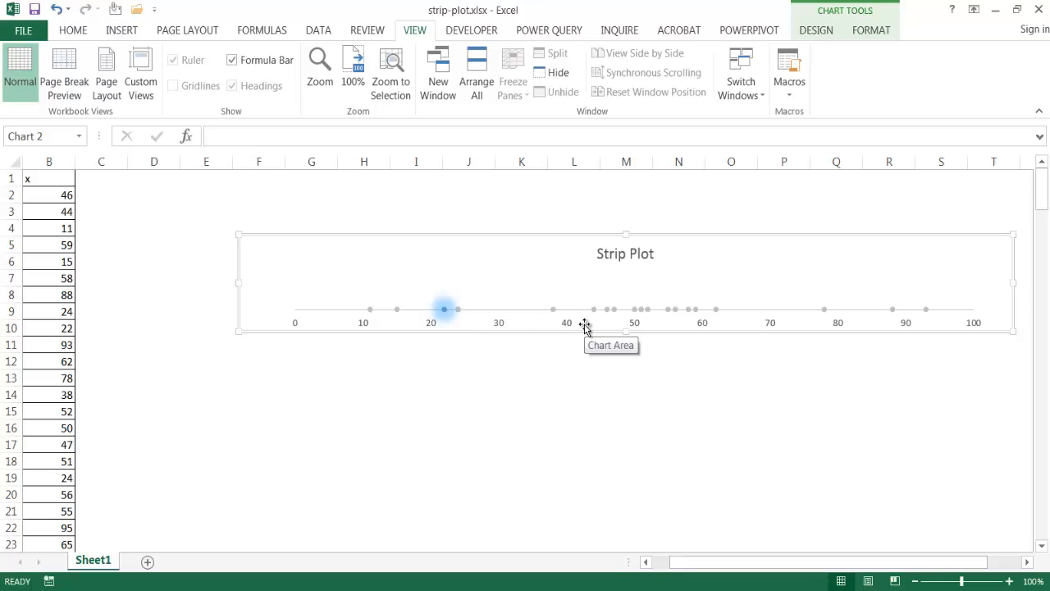
mouse_move(545, 535)
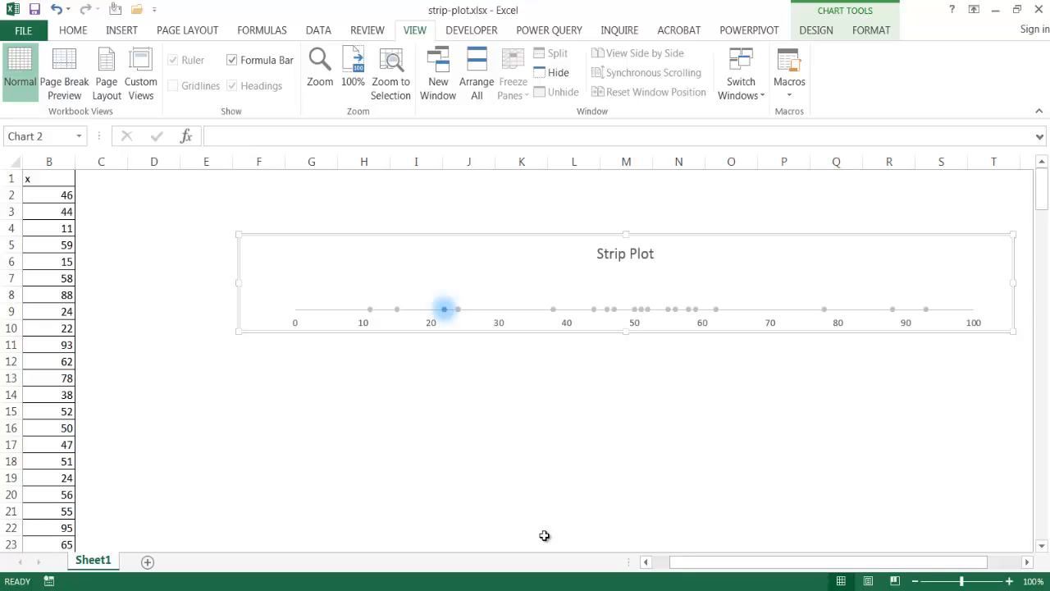
mouse_move(375, 334)
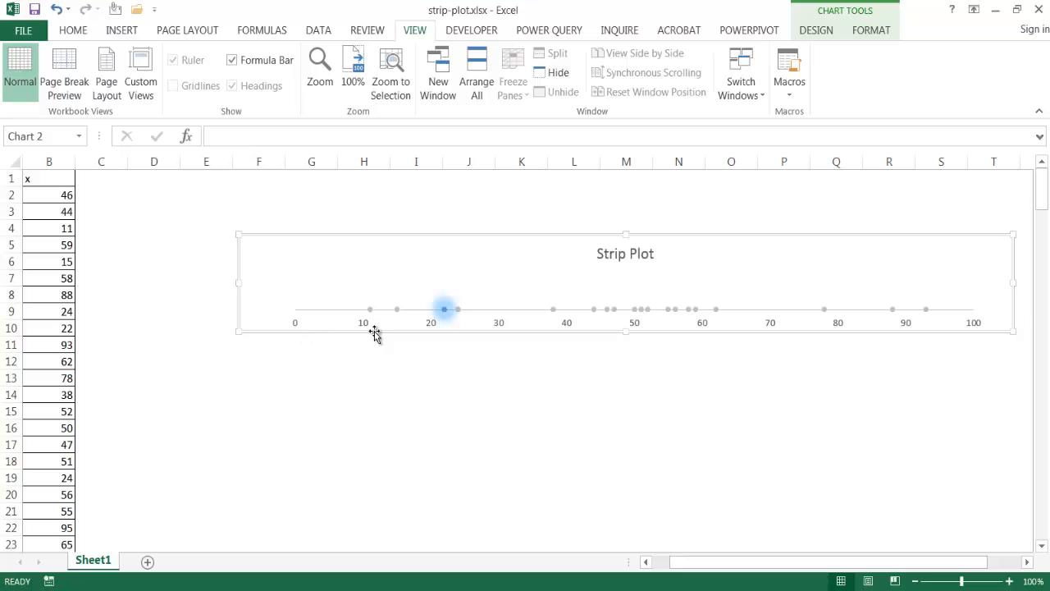
mouse_move(742, 311)
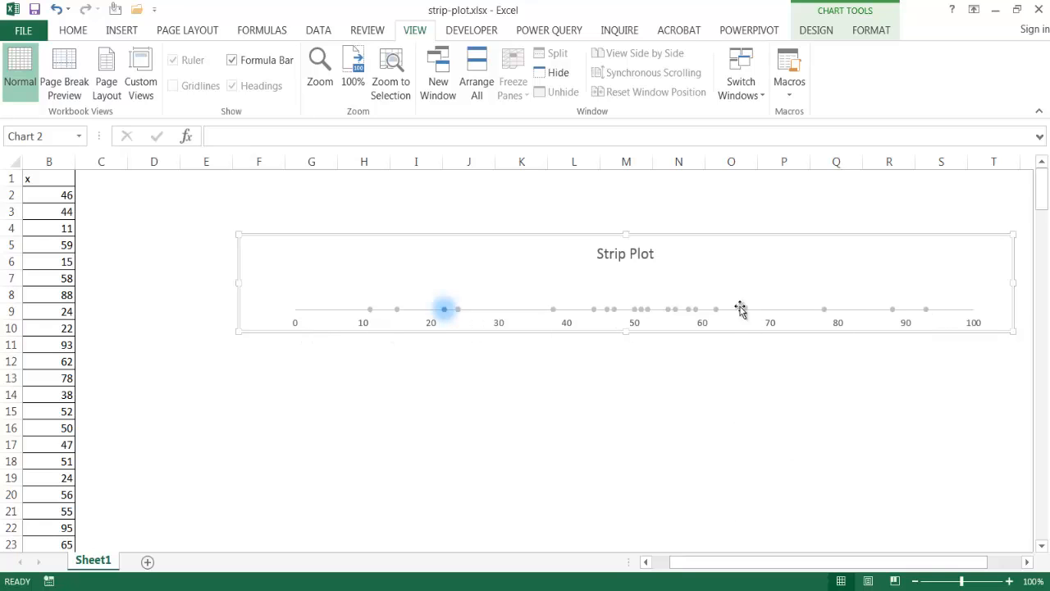
mouse_move(348, 282)
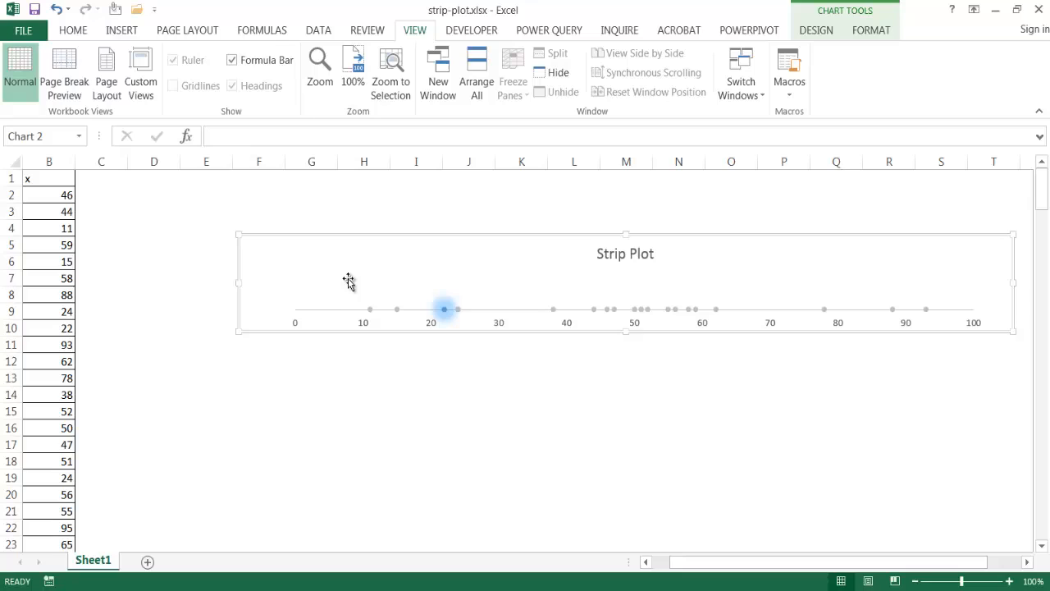
mouse_move(879, 322)
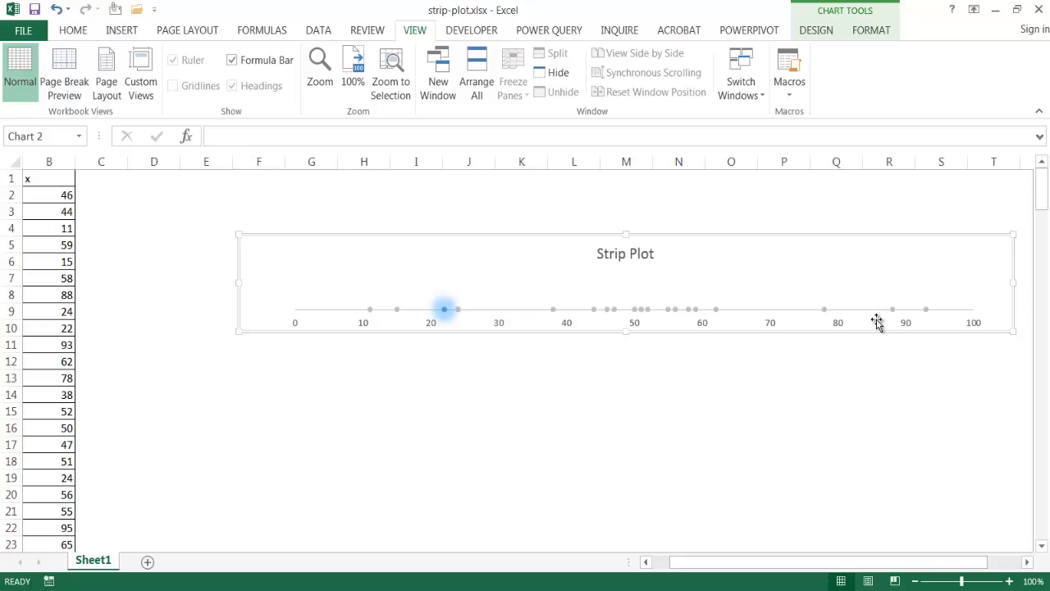
mouse_move(876, 321)
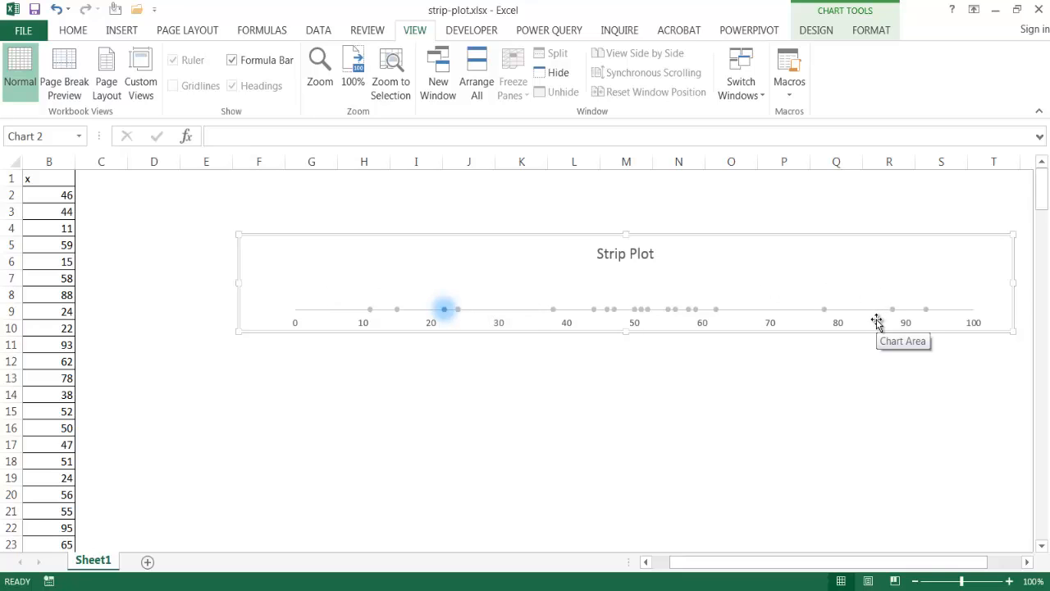
- Insert a new blank worksheet (Sheet2) beside the existing strip-plot sheet
click(148, 561)
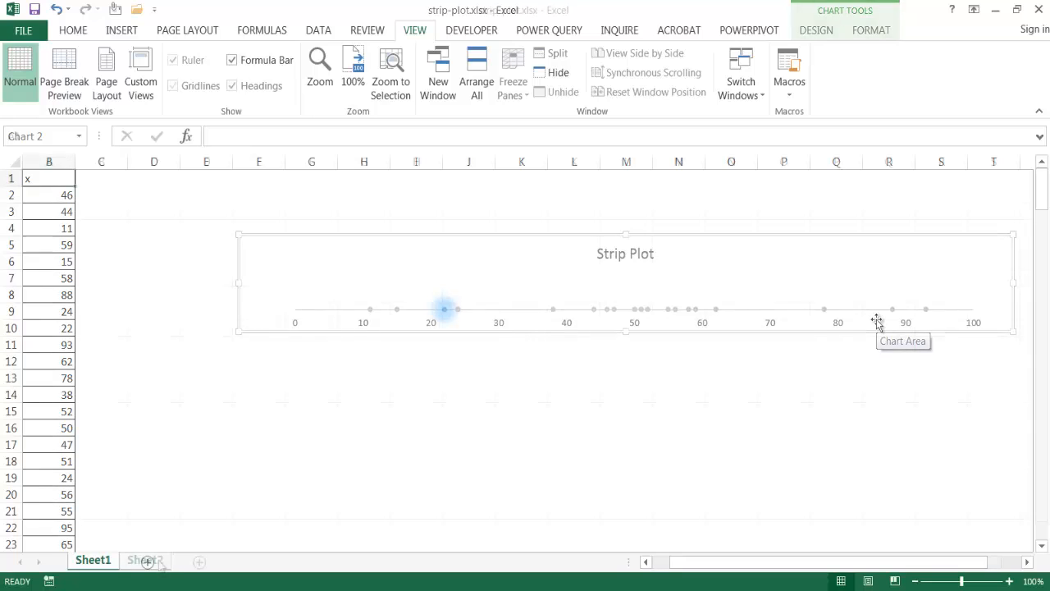
- Enter a =RANDBETWEEN(10, …) formula in A2 to generate random whole x values
click(144, 560)
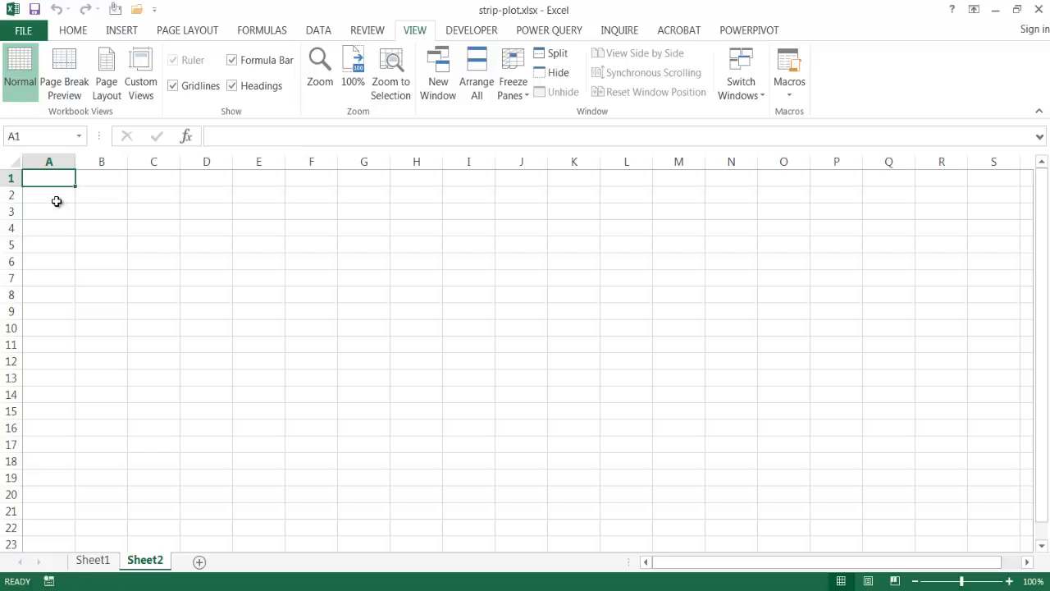
click(49, 194)
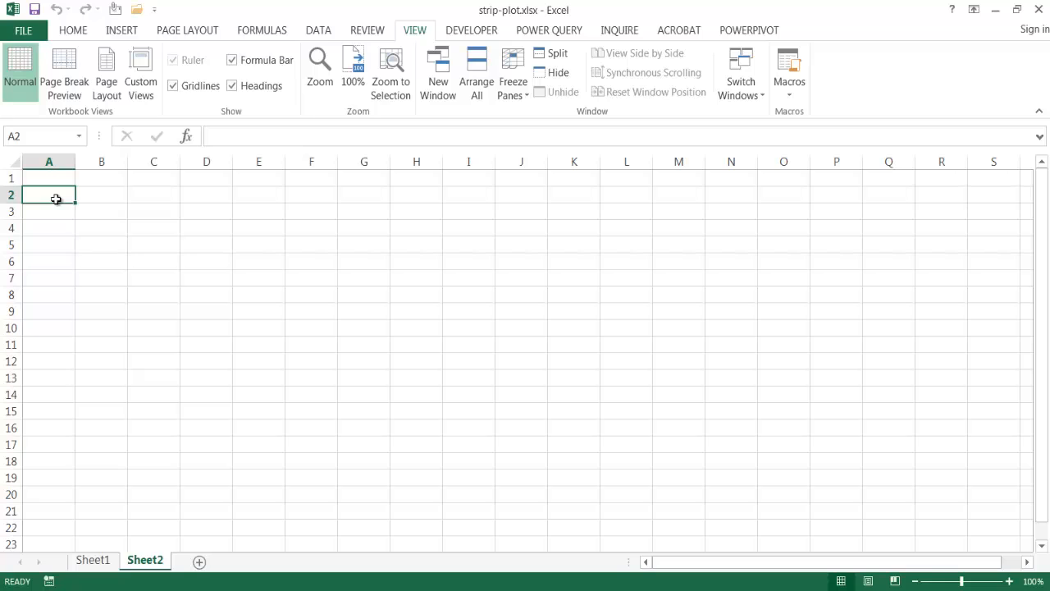
text(=)
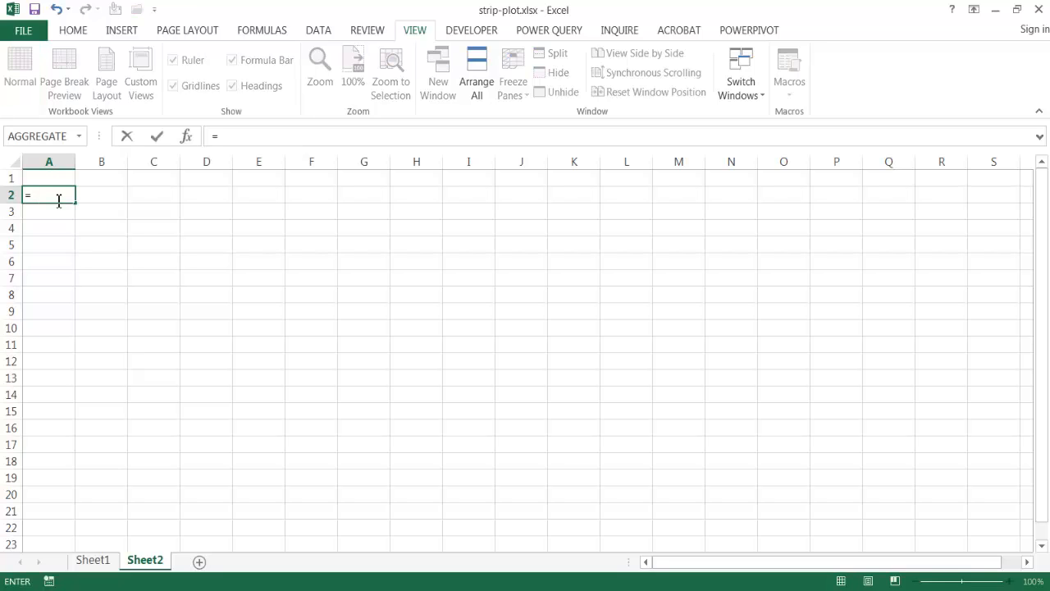
text(RANDBETWEEN()
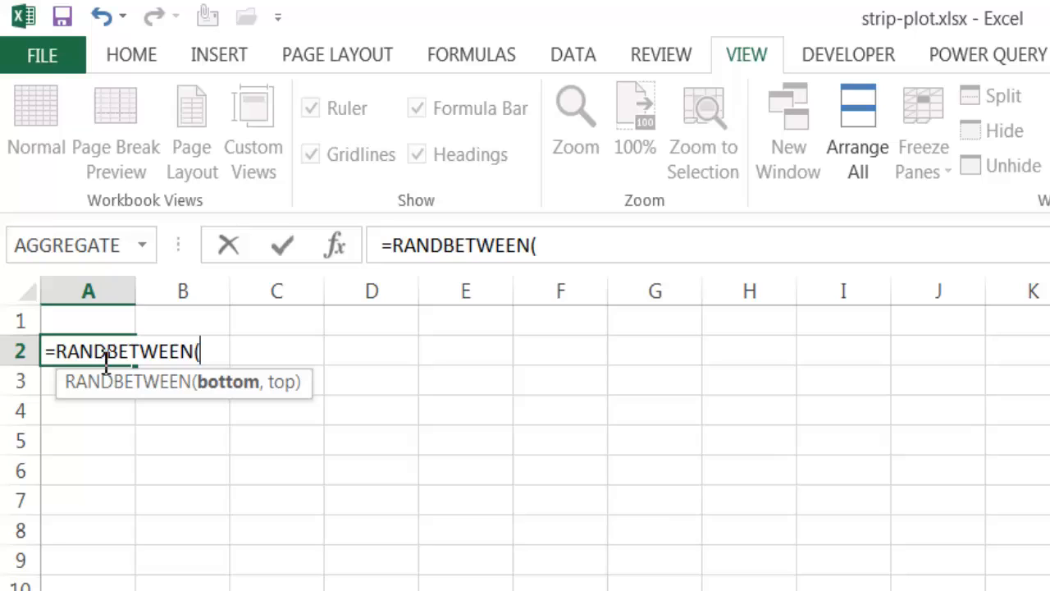
text(10,)
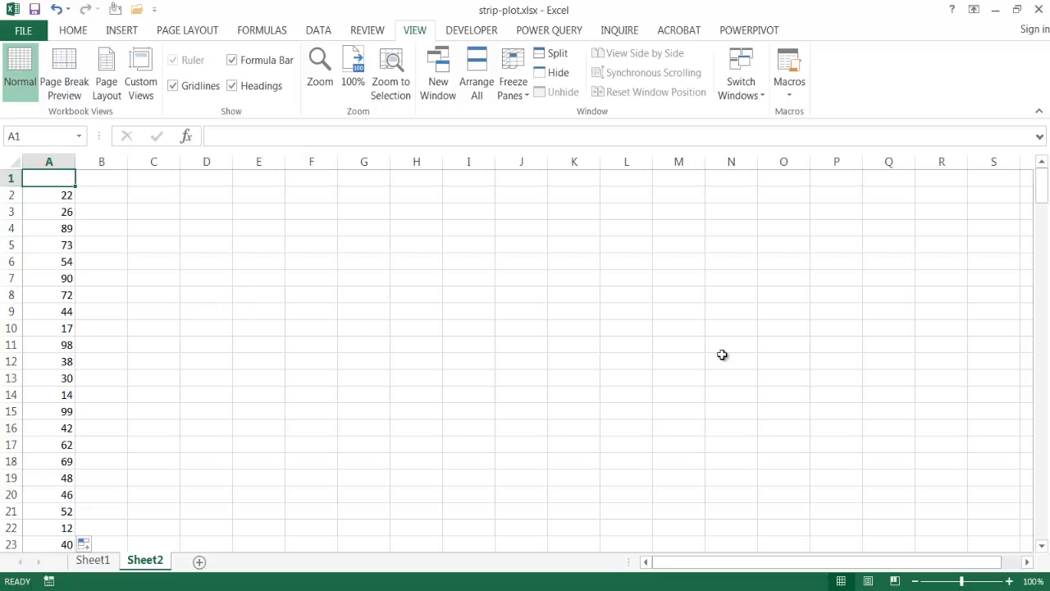
mouse_move(148, 207)
text(x)
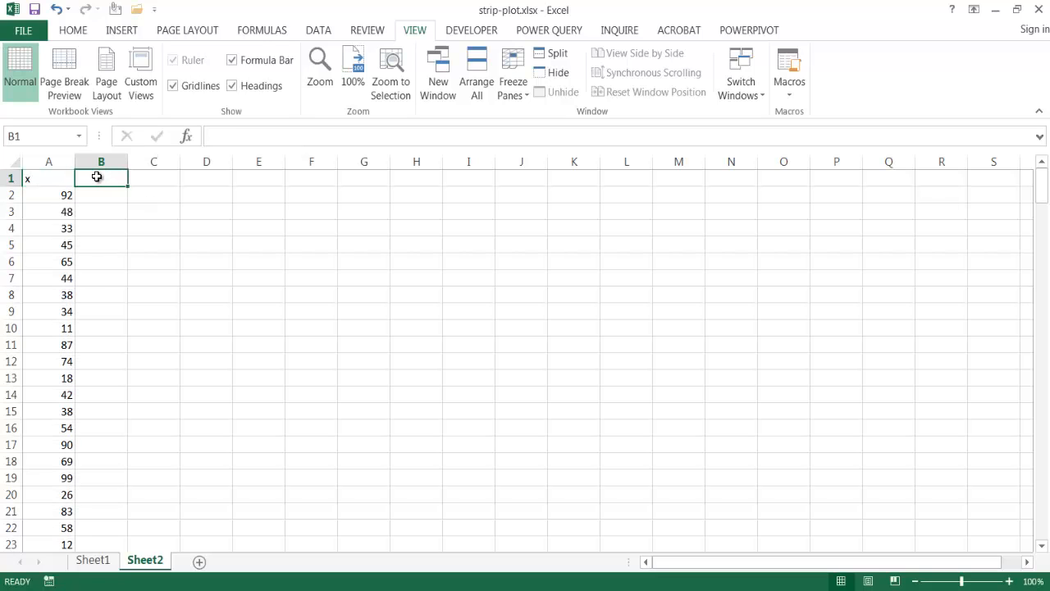
- Label column B 'y' and fill it with 0 beside every x value
text(y)
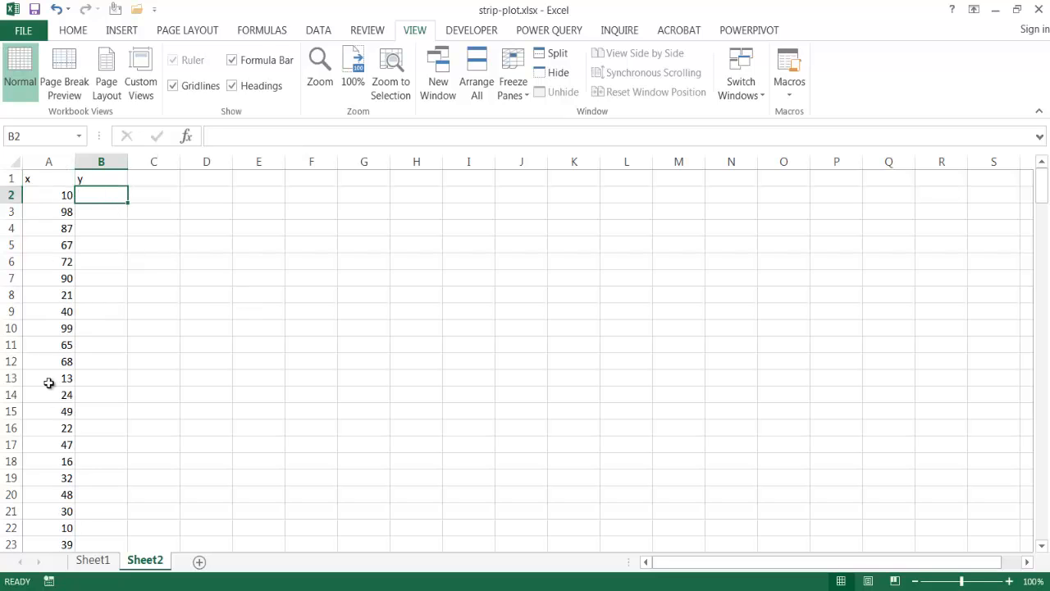
mouse_move(204, 367)
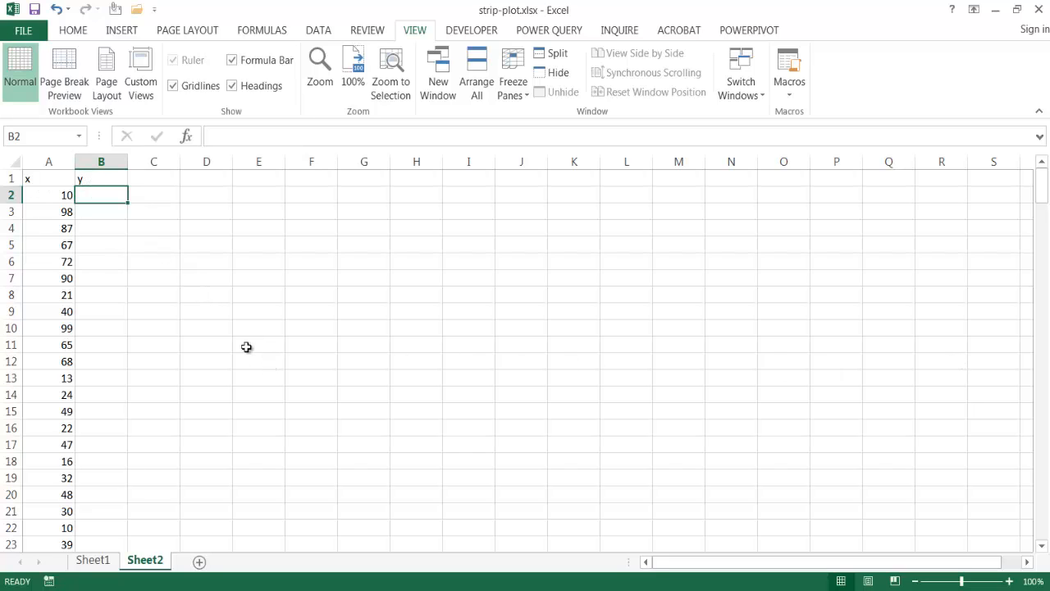
mouse_move(262, 384)
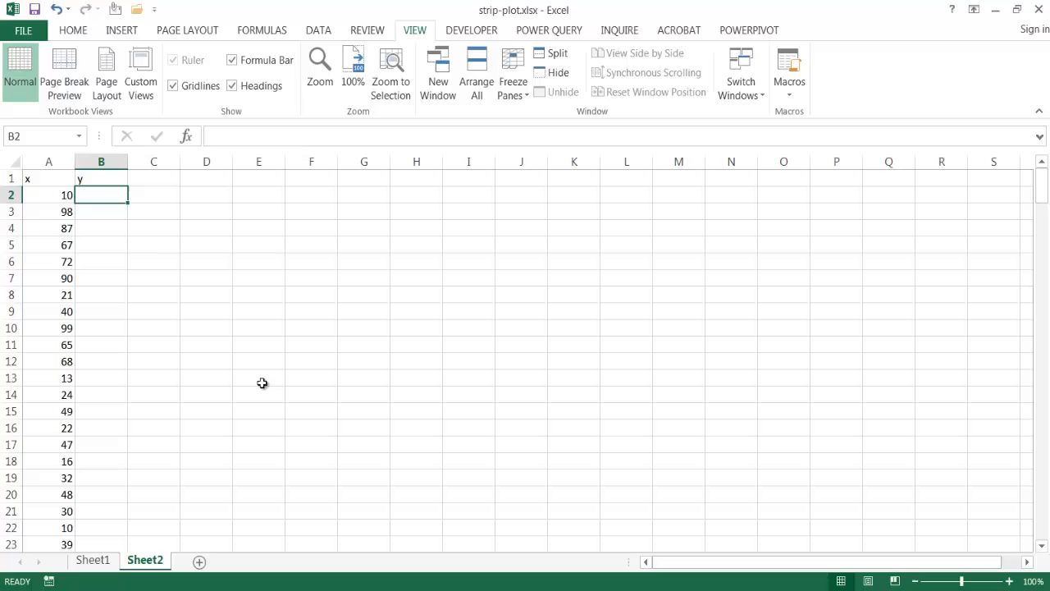
mouse_move(323, 355)
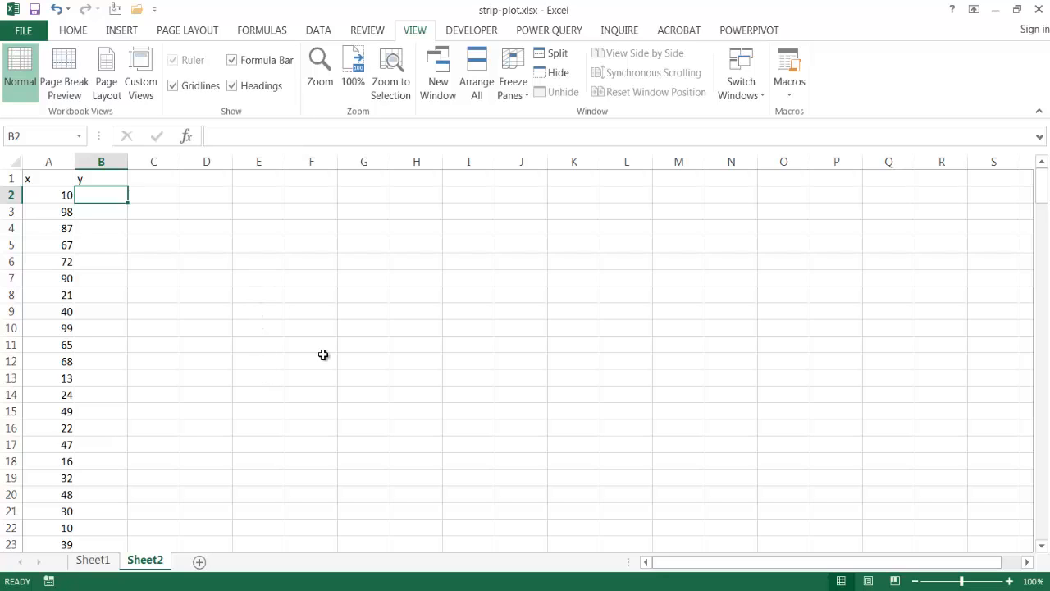
mouse_move(304, 355)
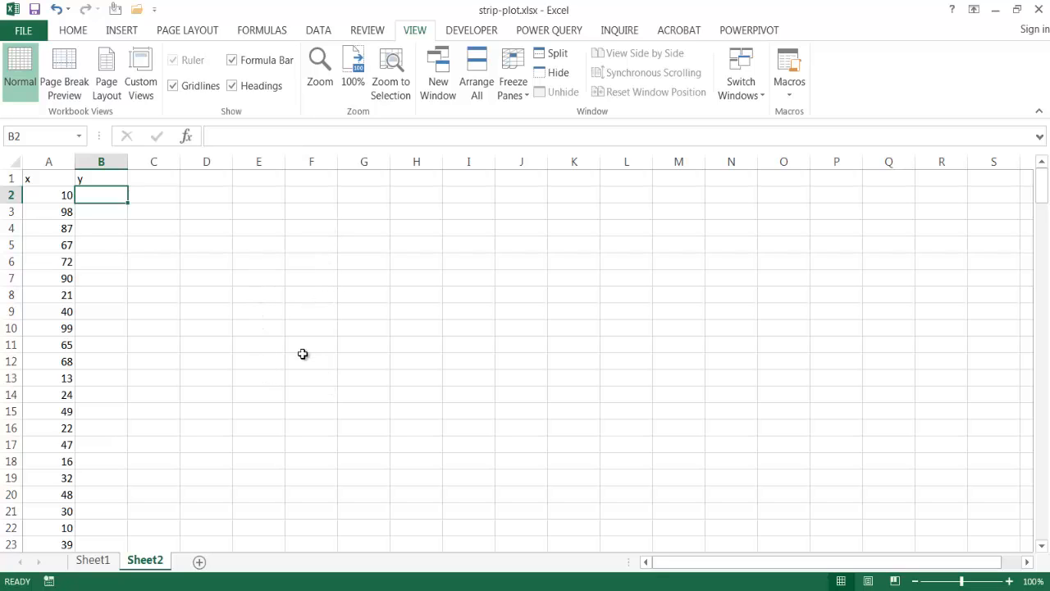
text(0)
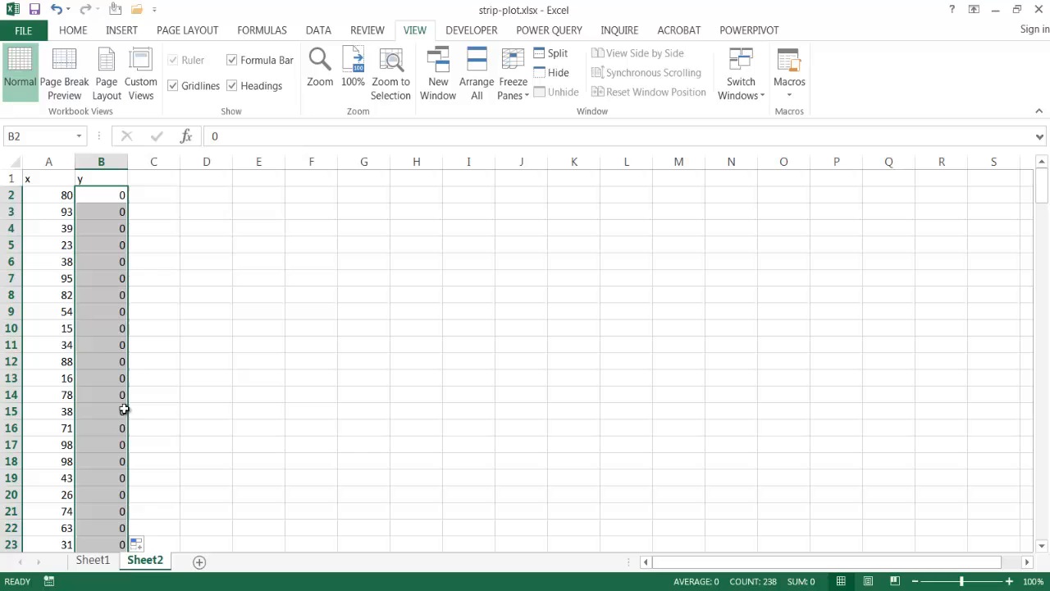
mouse_move(335, 303)
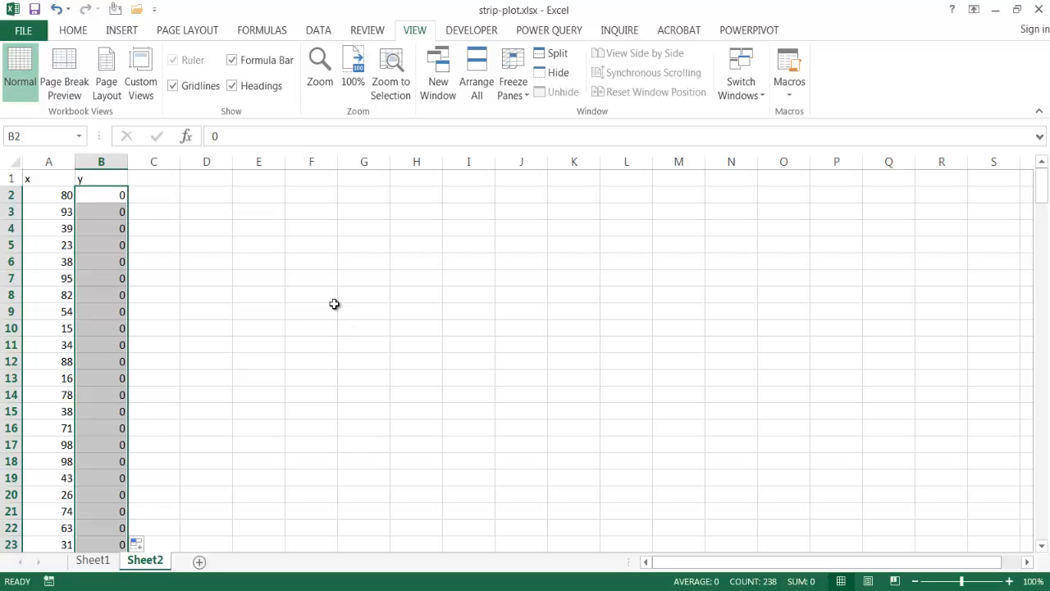
click(311, 312)
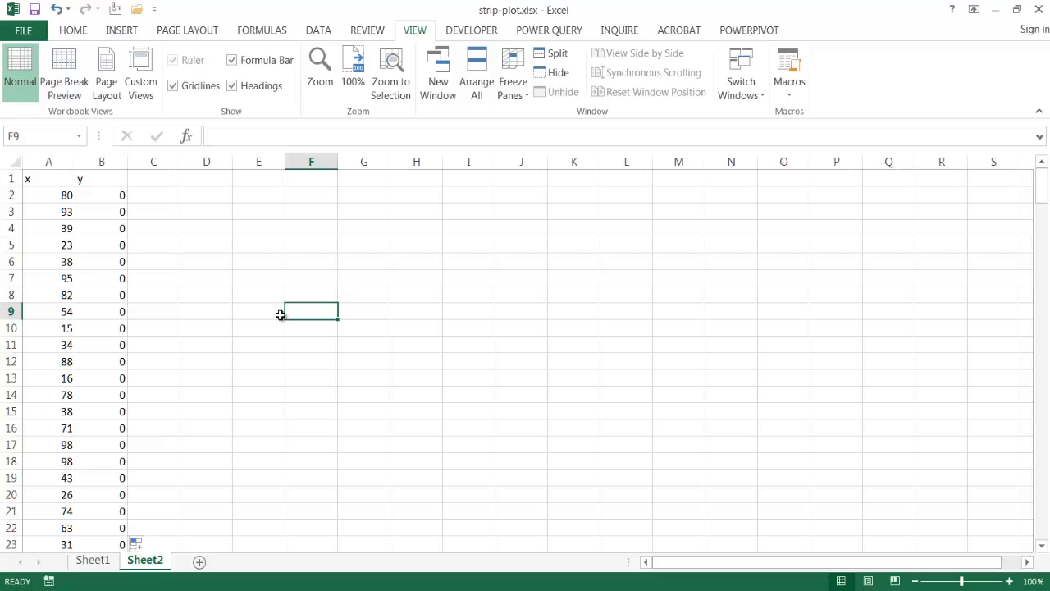
- Insert an empty Scatter (markers only) chart on the sheet
click(122, 29)
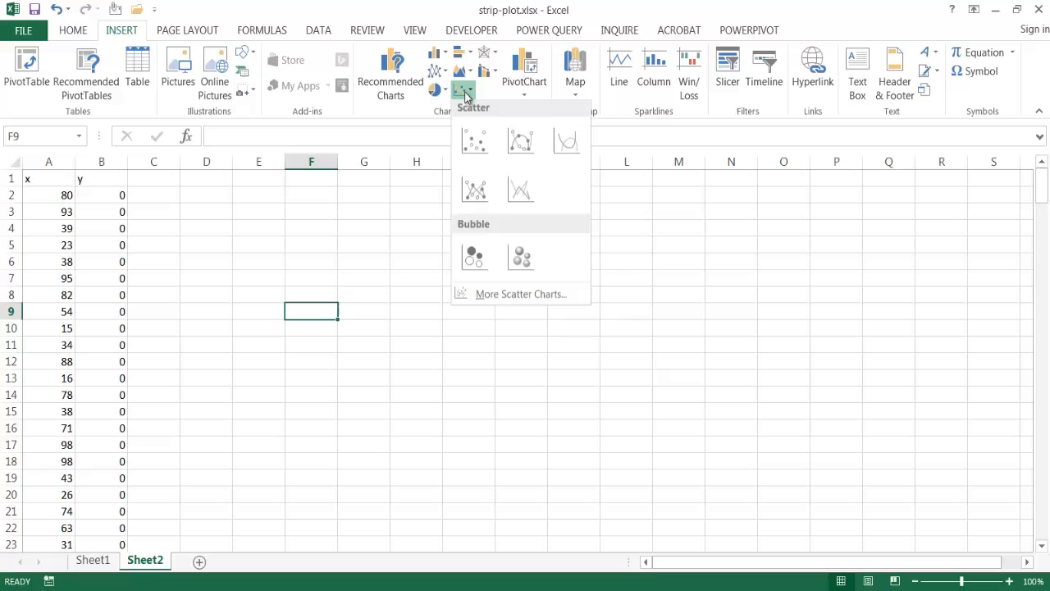
click(473, 141)
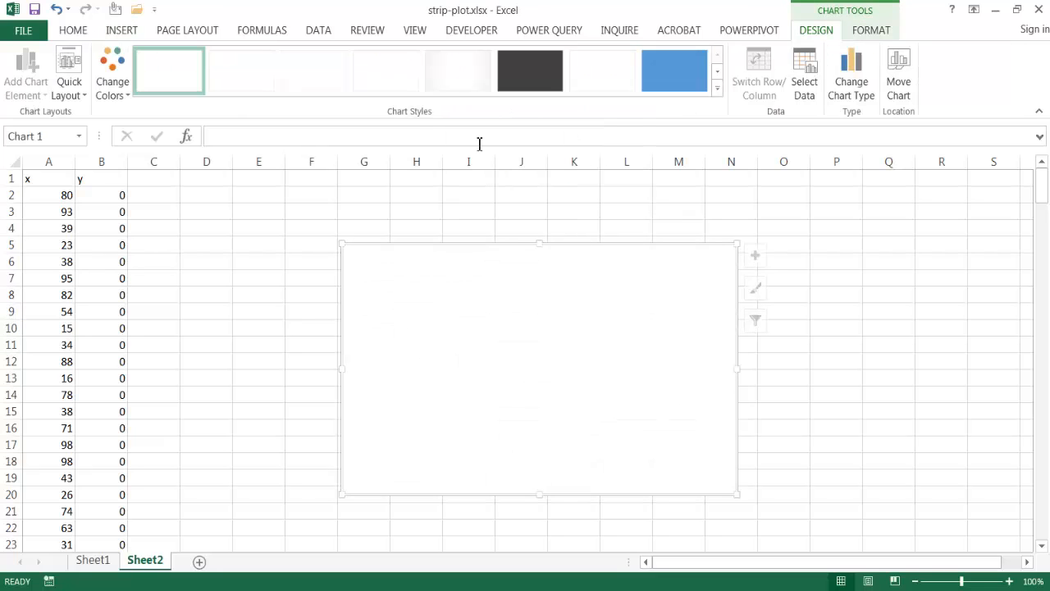
mouse_move(486, 345)
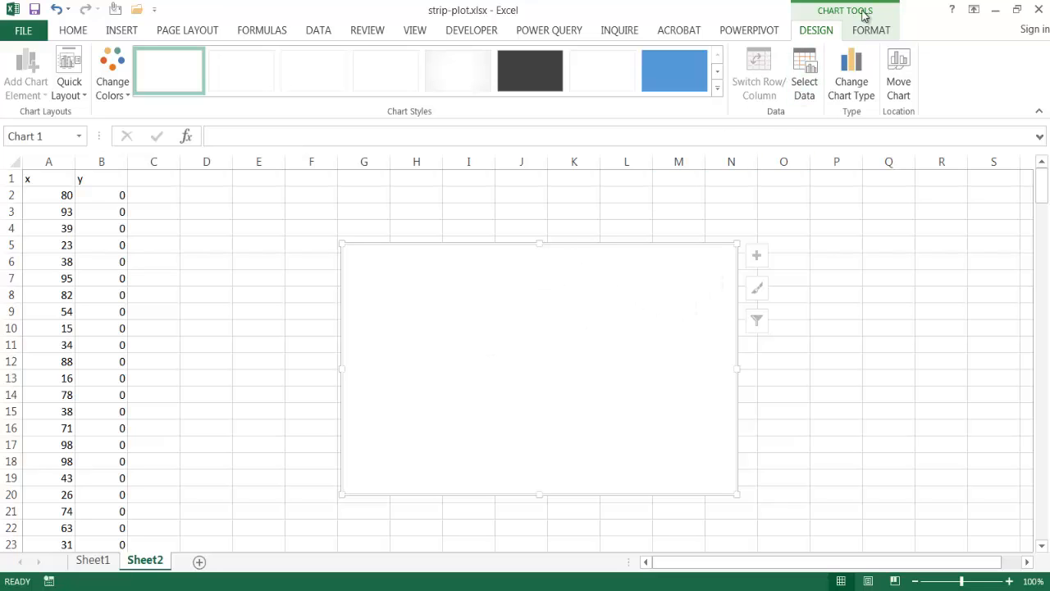
- Add a series with X values $A$2:$A$239 and Y values $B$2:$B$239 via Select Data
click(805, 74)
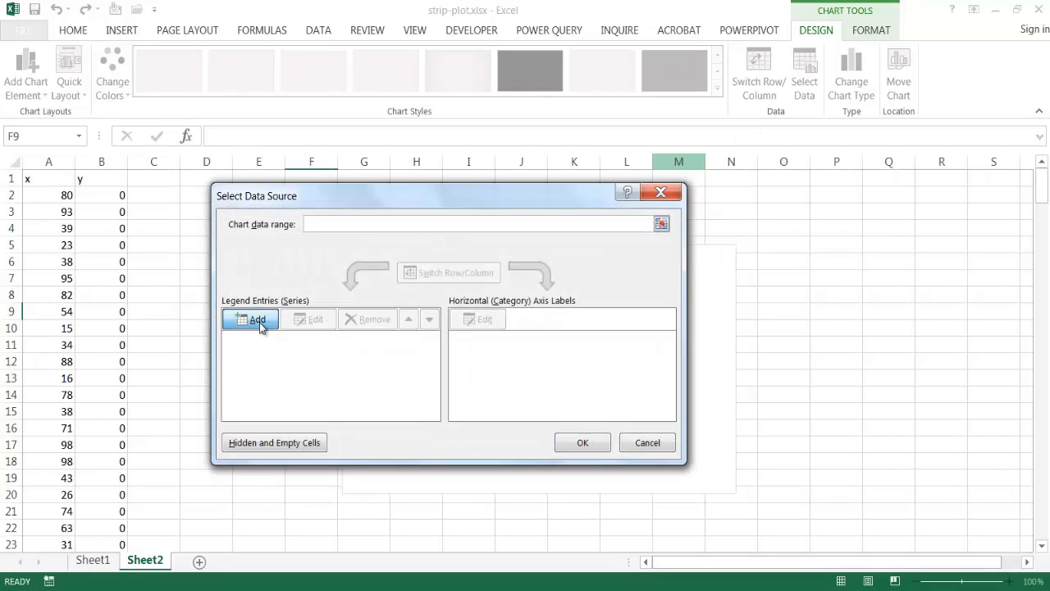
click(258, 319)
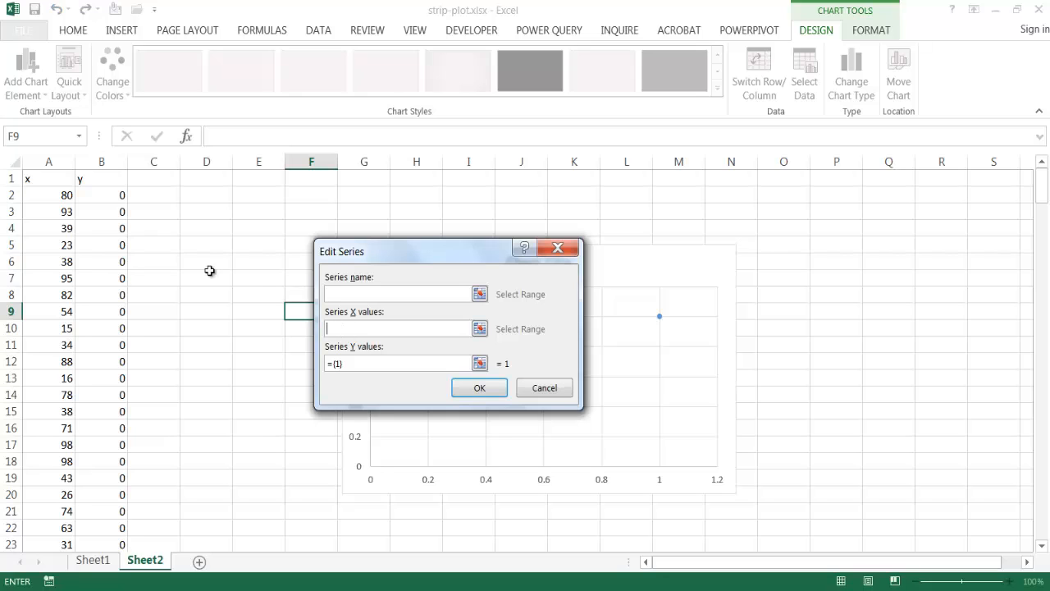
click(49, 193)
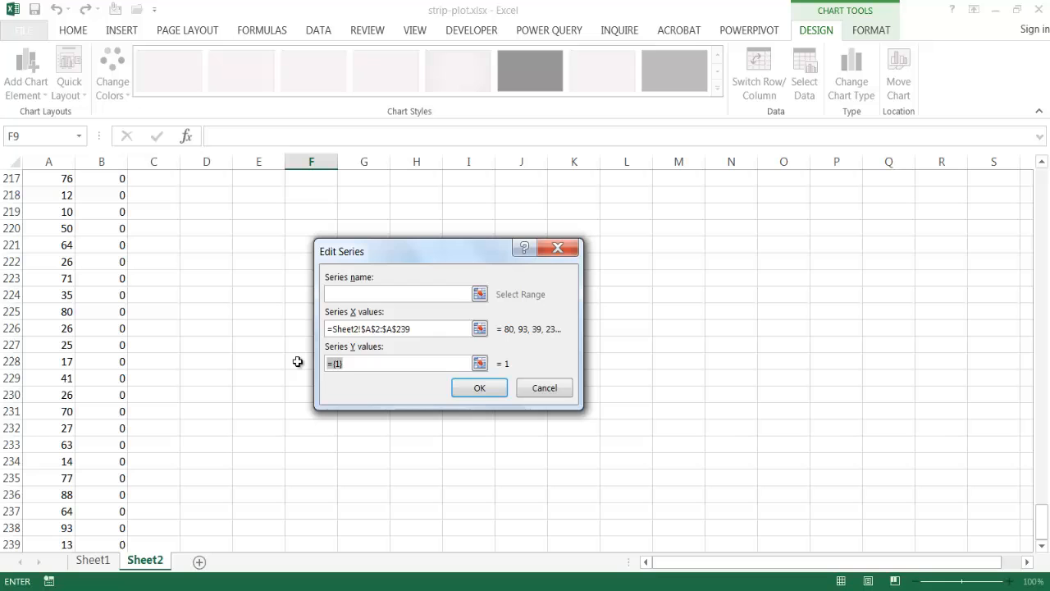
click(400, 363)
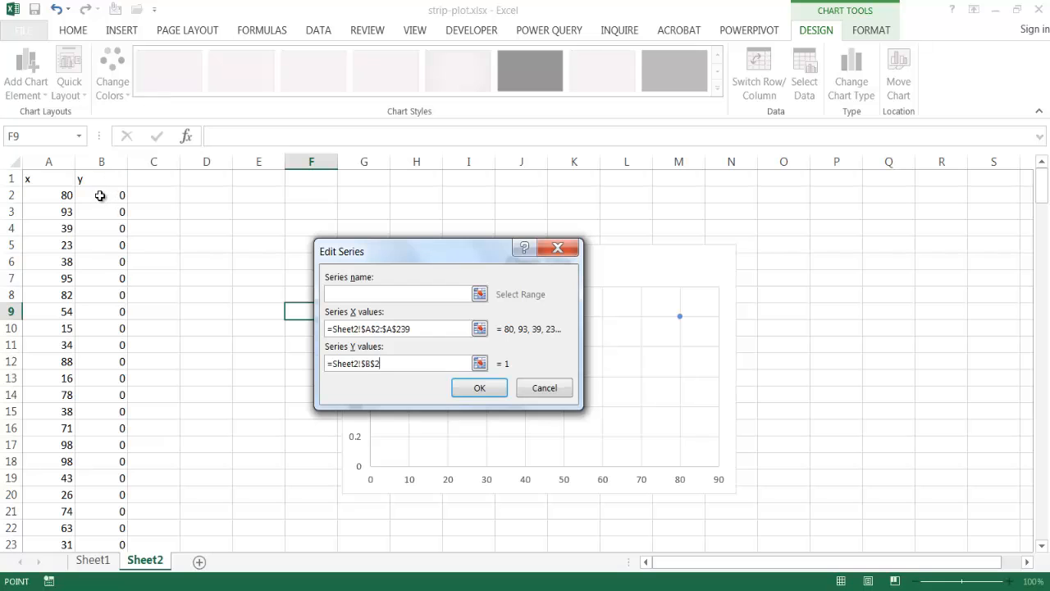
key(ctrl+shift+down)
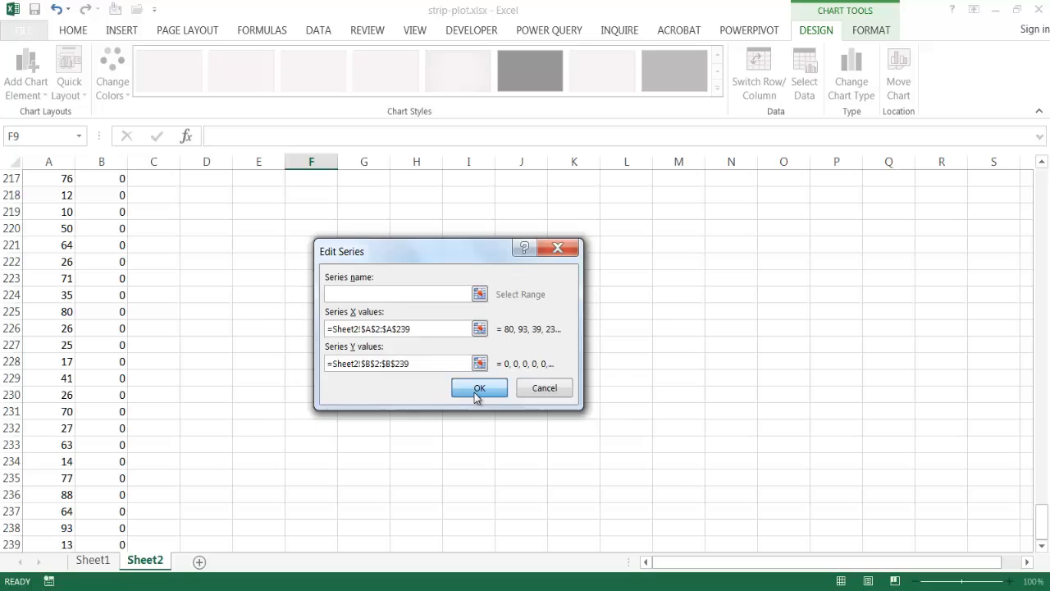
click(480, 388)
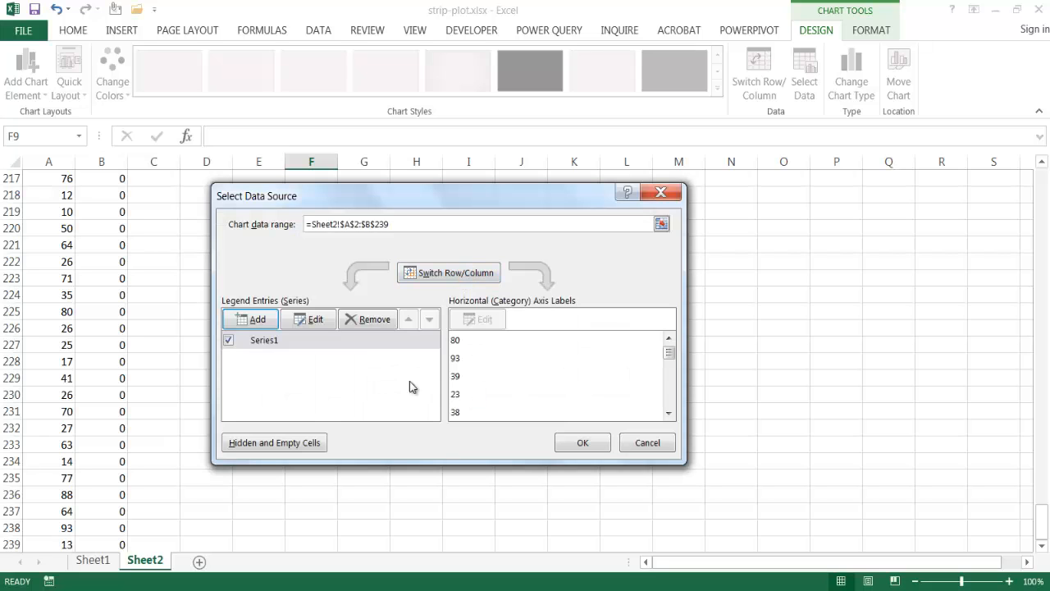
mouse_move(578, 440)
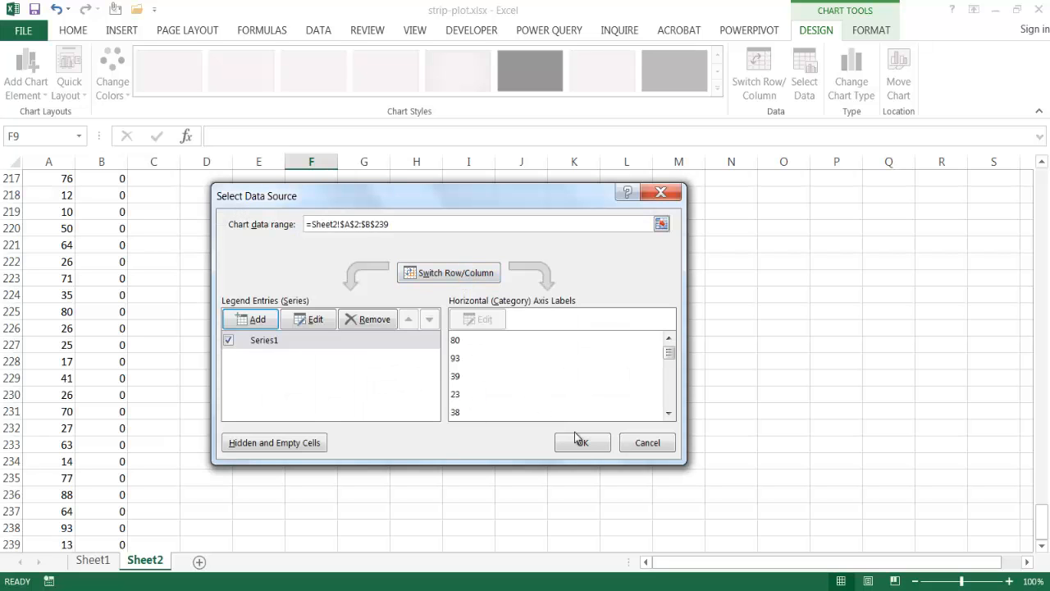
click(581, 443)
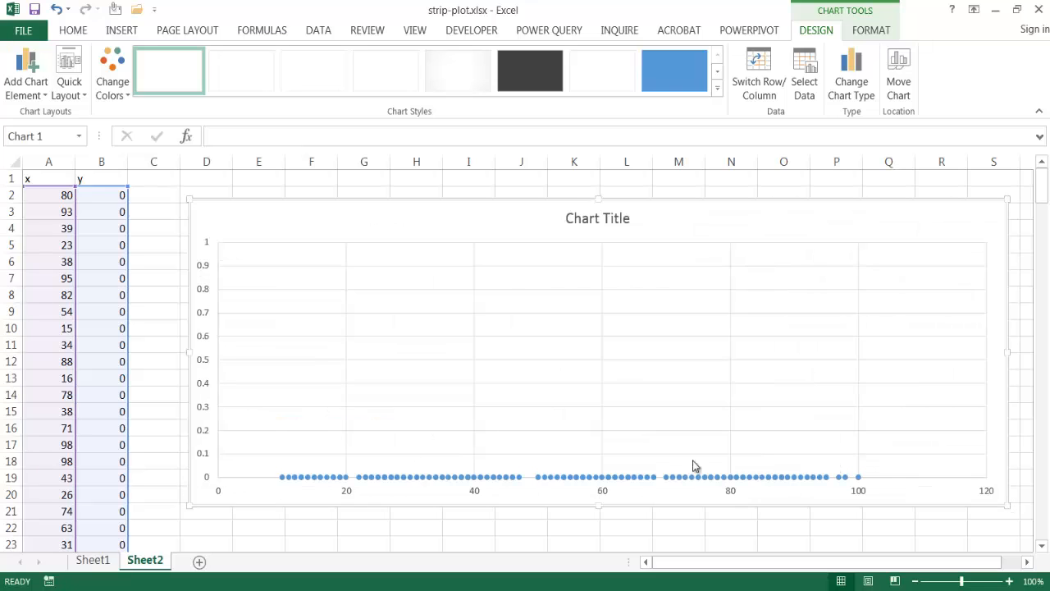
mouse_move(273, 414)
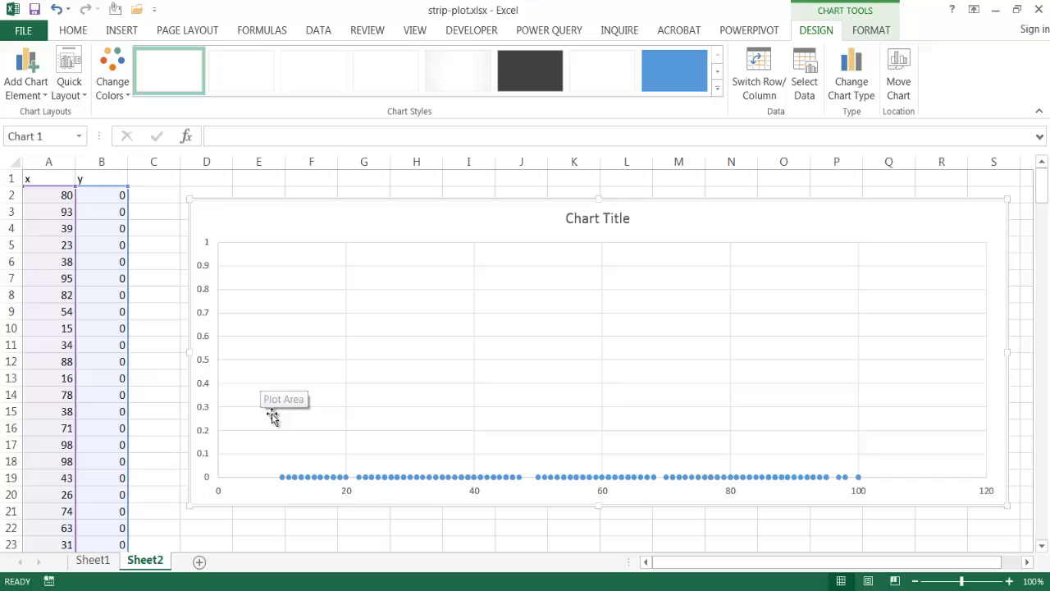
mouse_move(321, 312)
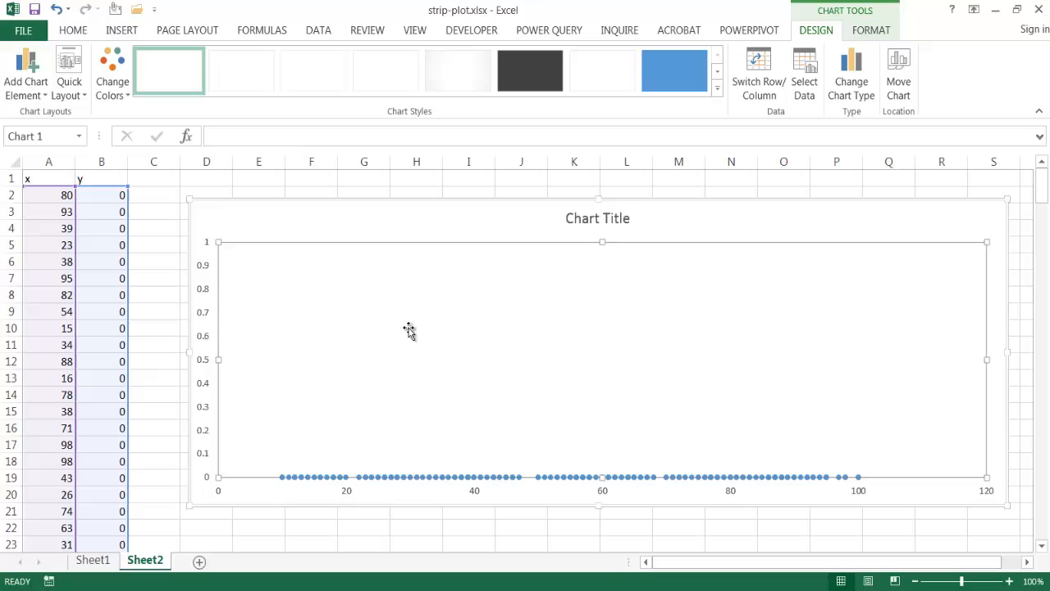
mouse_move(604, 253)
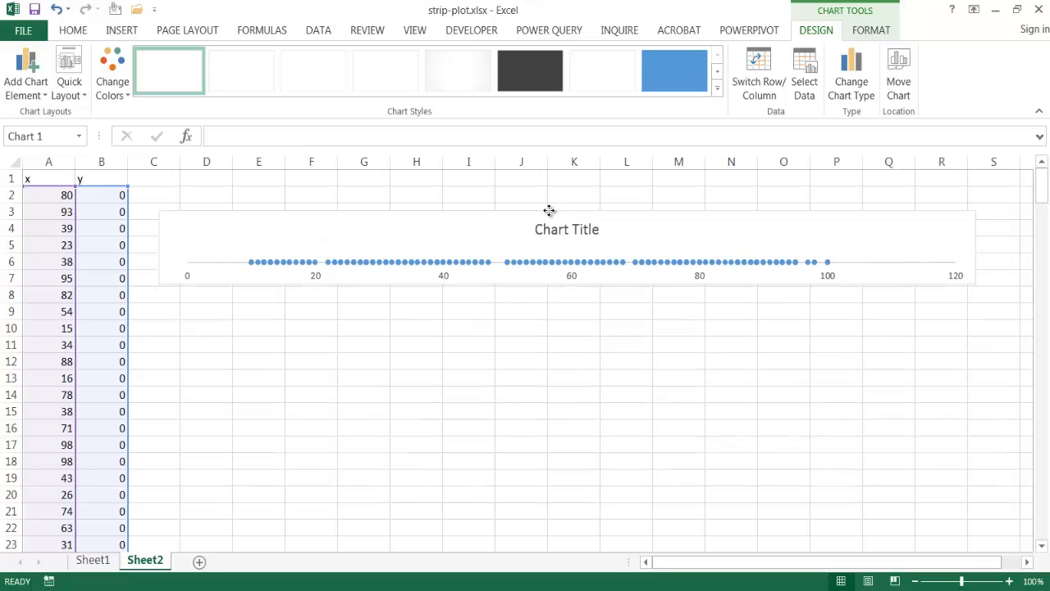
- Select the chart after compacting it into a short, wide strip
click(548, 210)
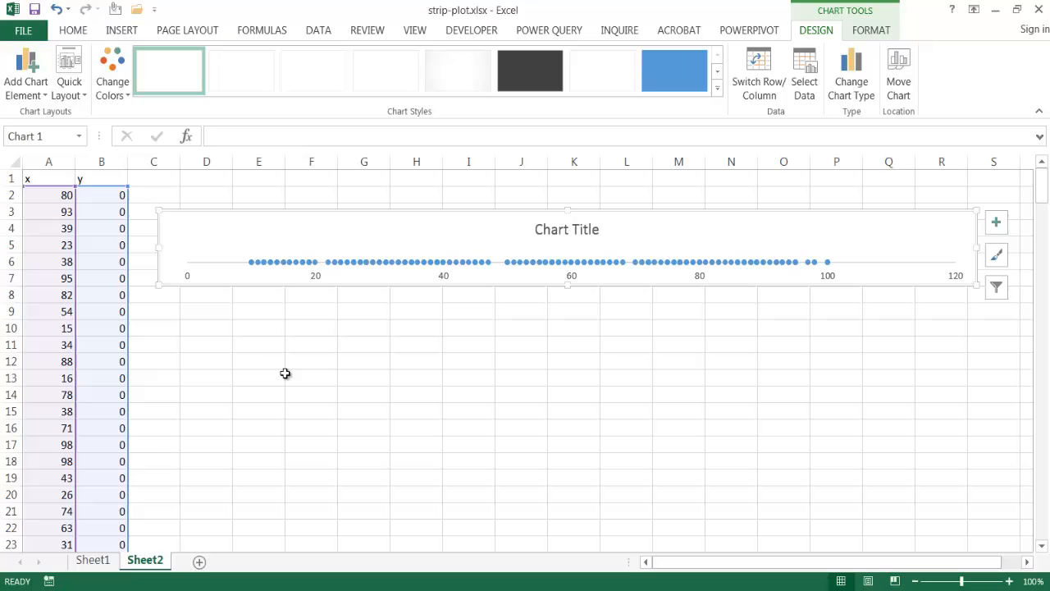
- Check a RANDBETWEEN cell, recalculate the x values, and return focus to an empty cell
click(66, 312)
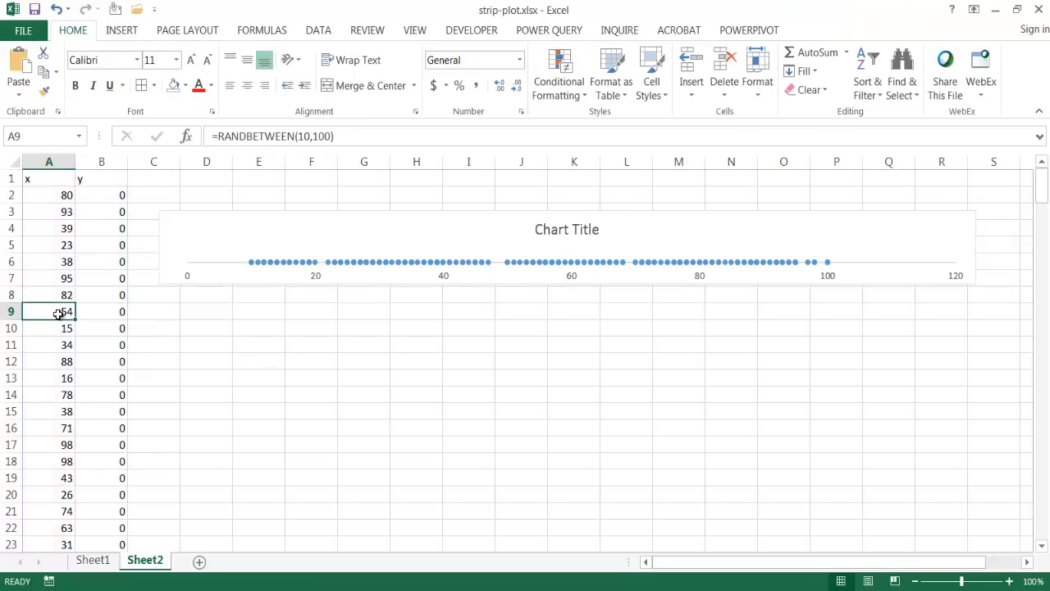
click(206, 361)
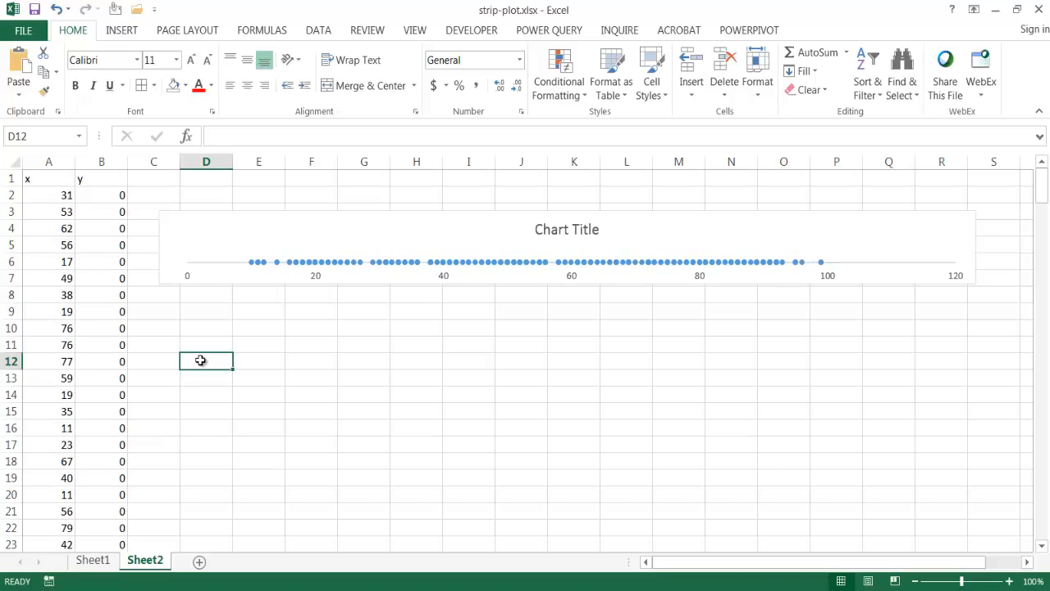
mouse_move(316, 309)
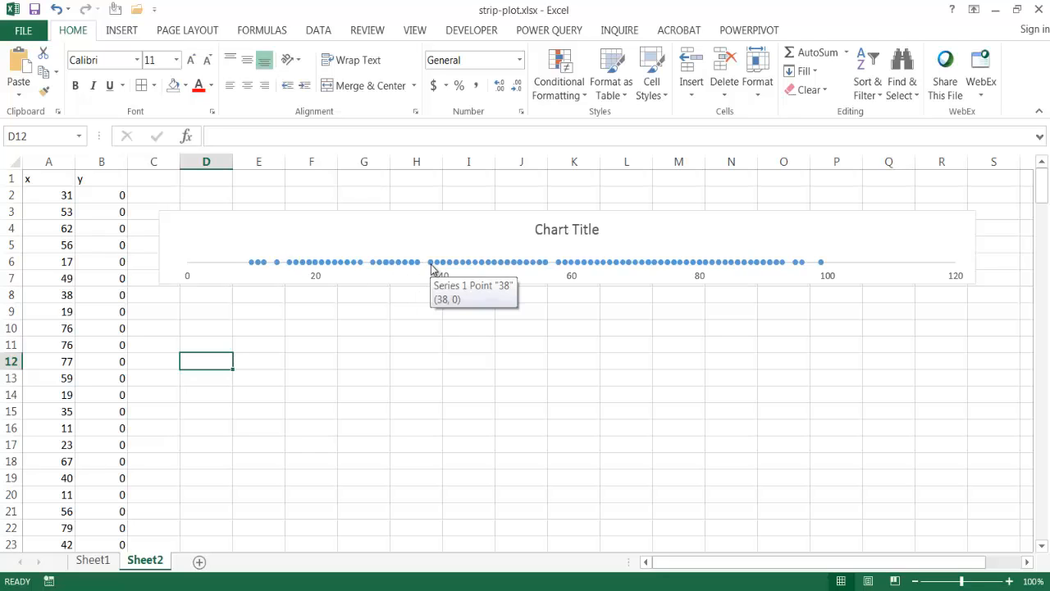
mouse_move(261, 262)
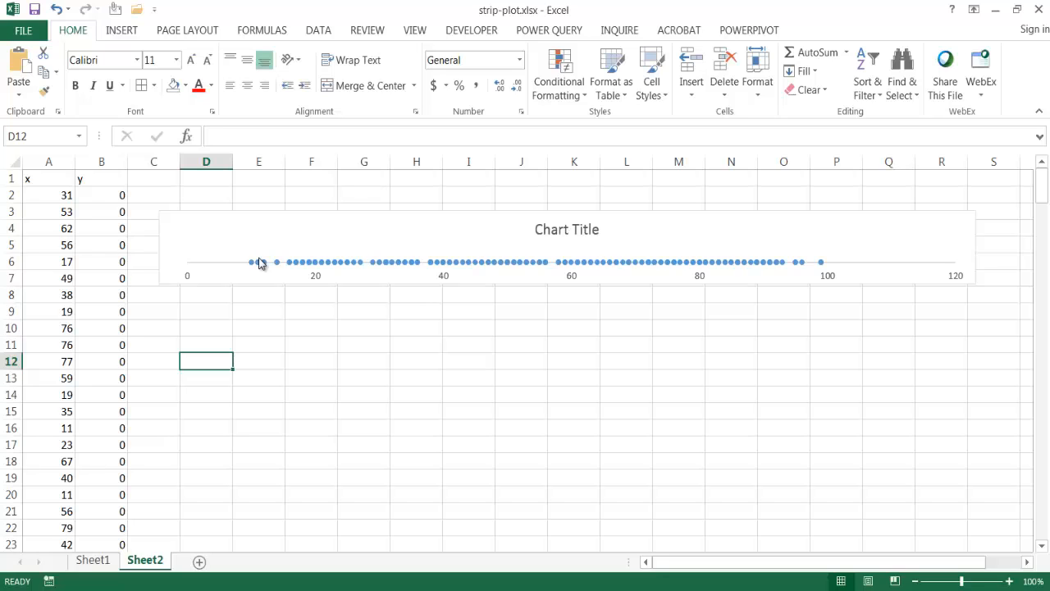
click(312, 343)
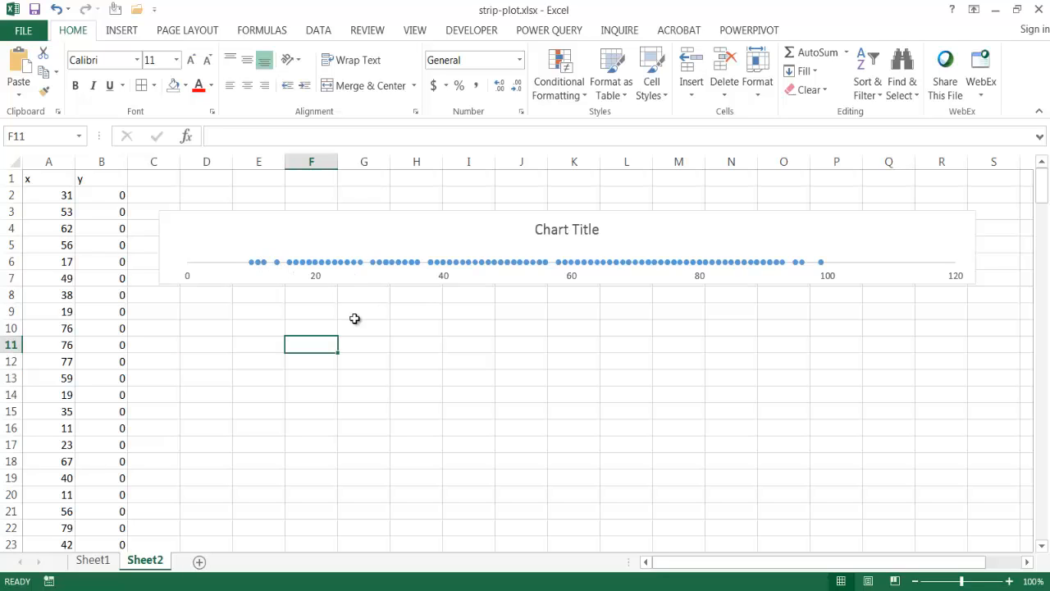
- Fill all series markers with White, Background 1, Darker 25% and remove their outline
click(256, 262)
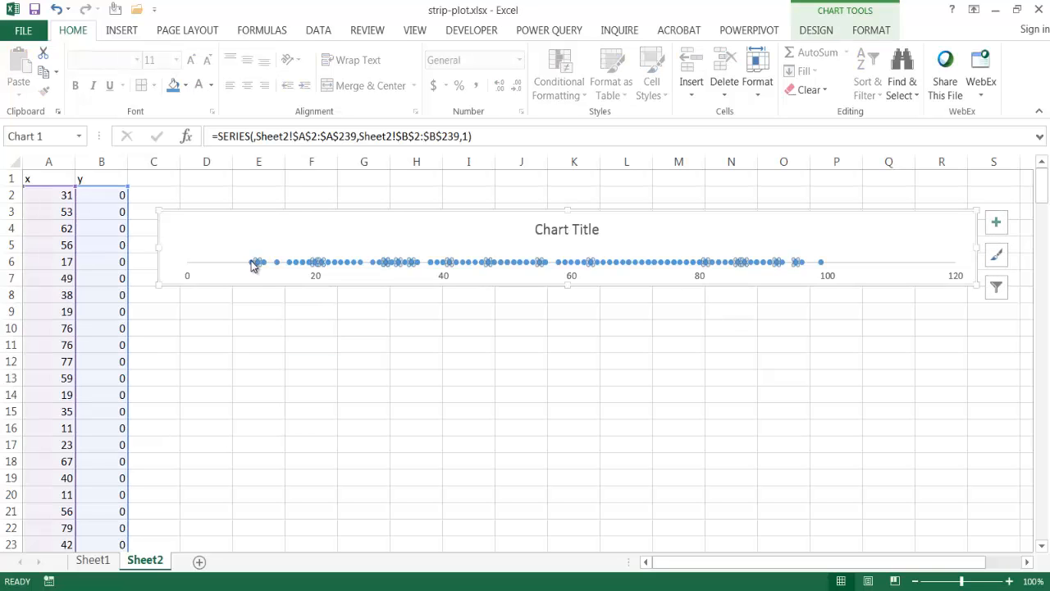
right_click(259, 262)
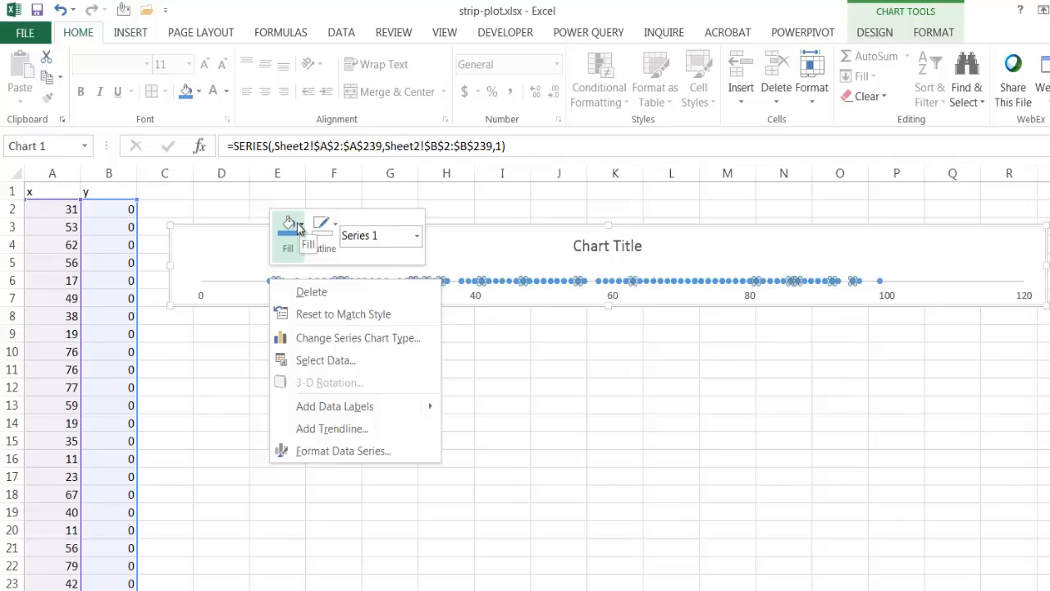
click(289, 230)
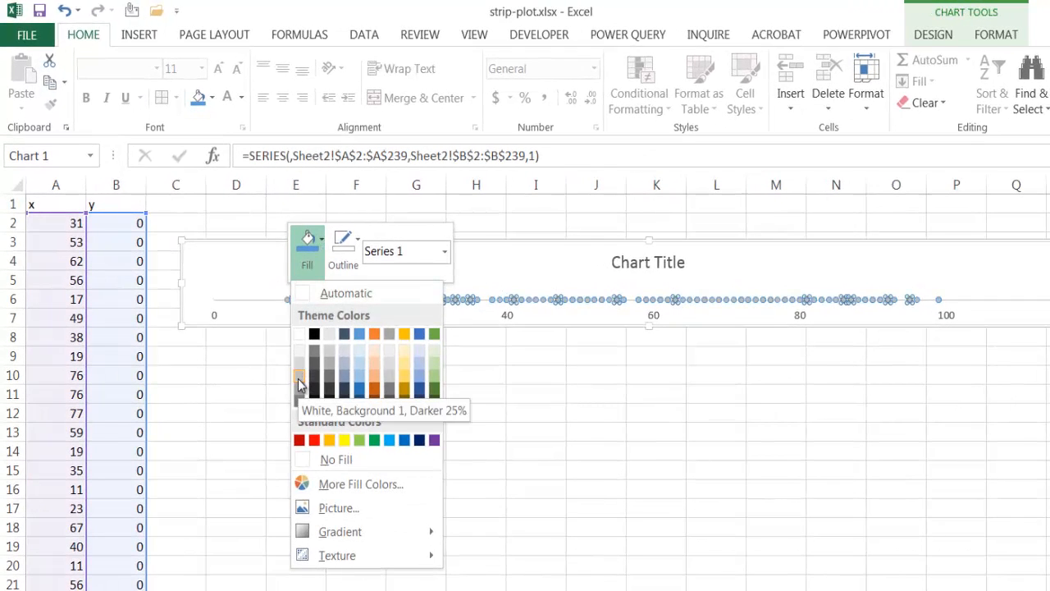
click(298, 381)
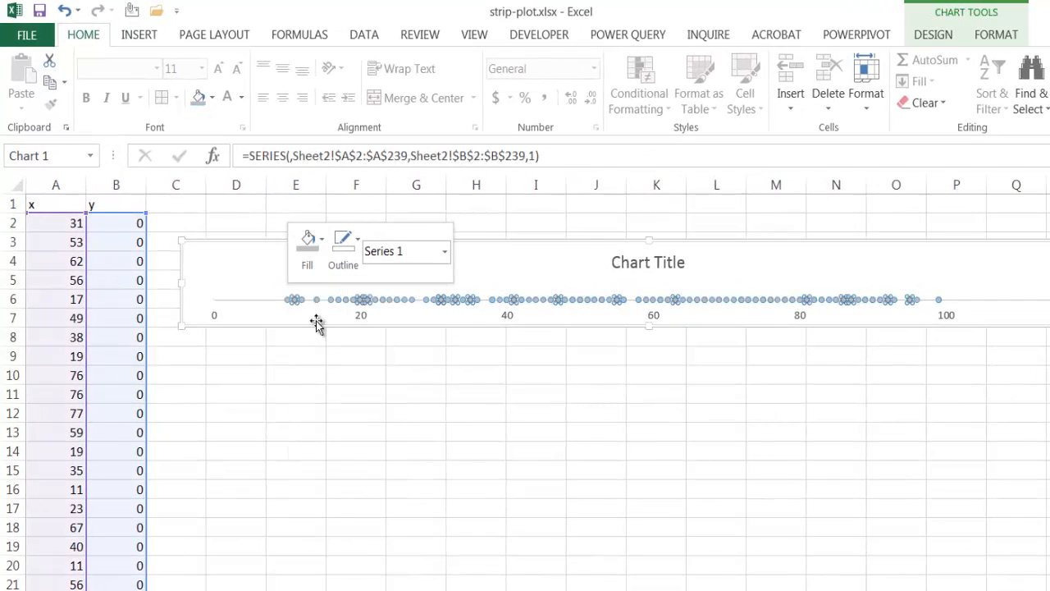
click(343, 242)
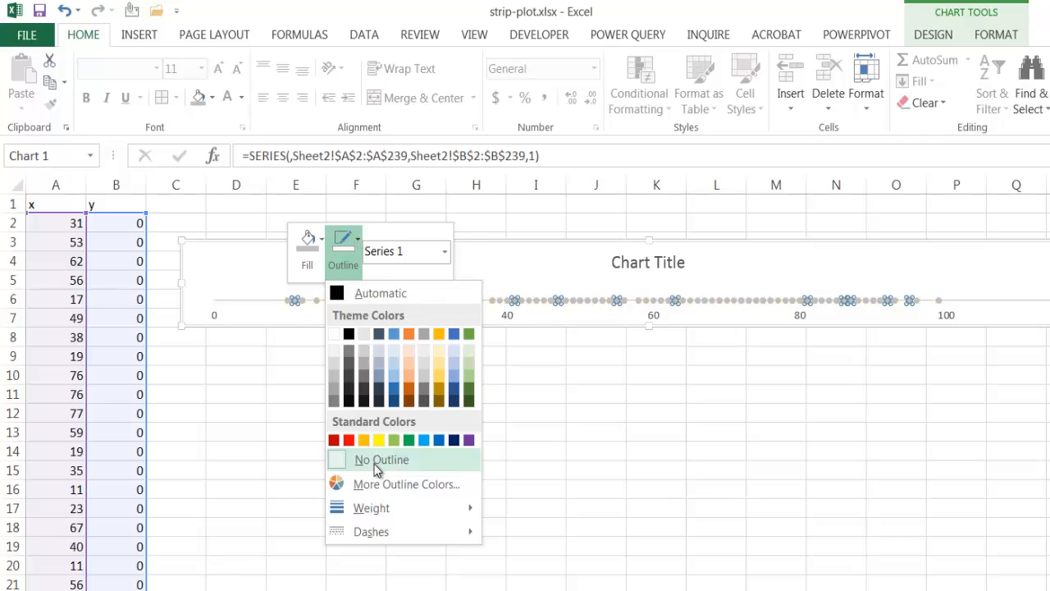
click(380, 459)
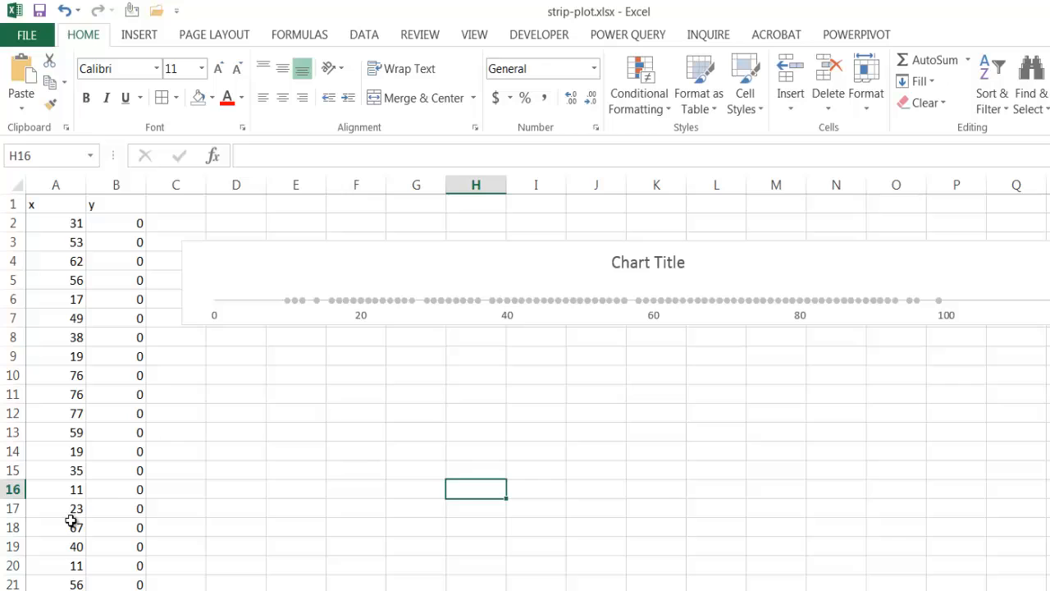
mouse_move(499, 302)
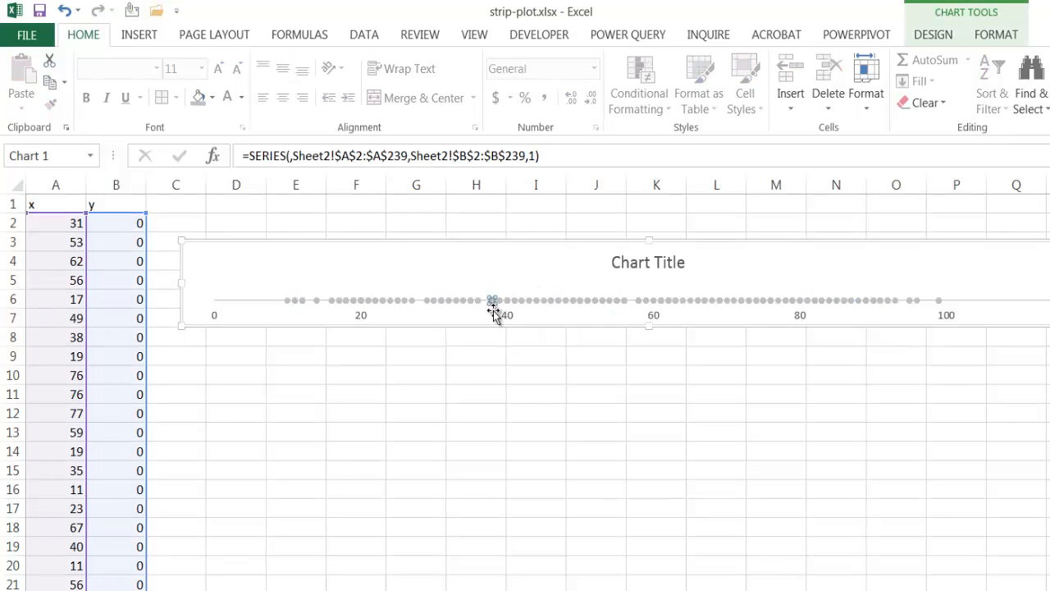
mouse_move(417, 310)
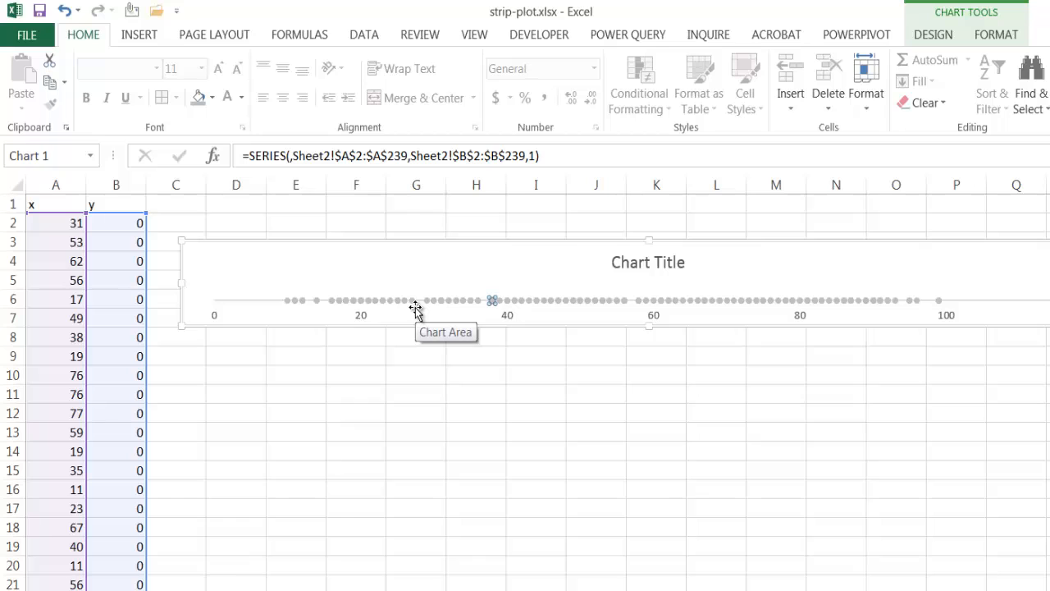
mouse_move(492, 302)
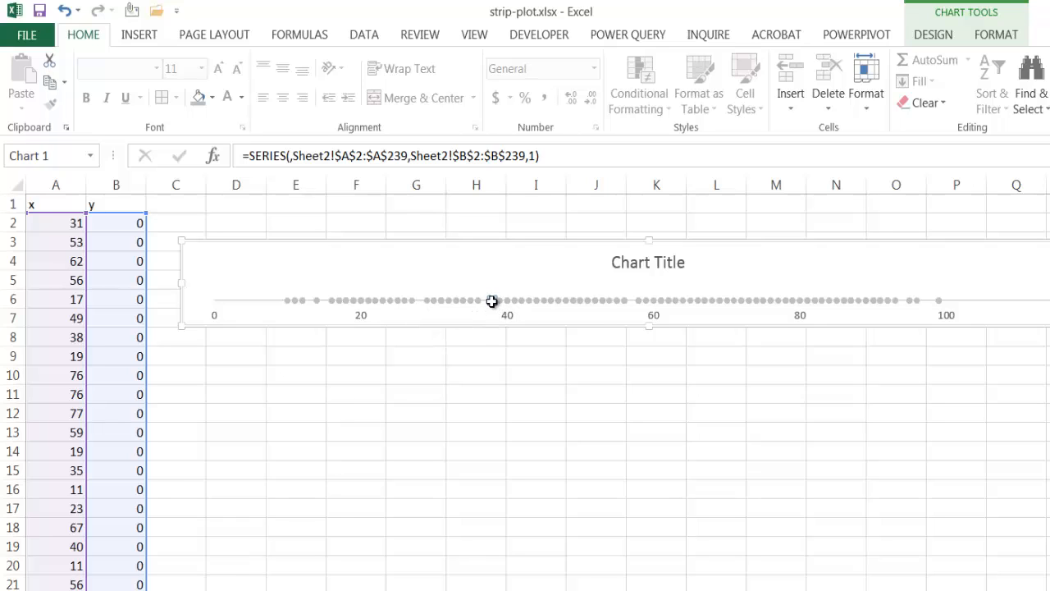
- Bring up the right-click options for the single marker near 38
right_click(493, 302)
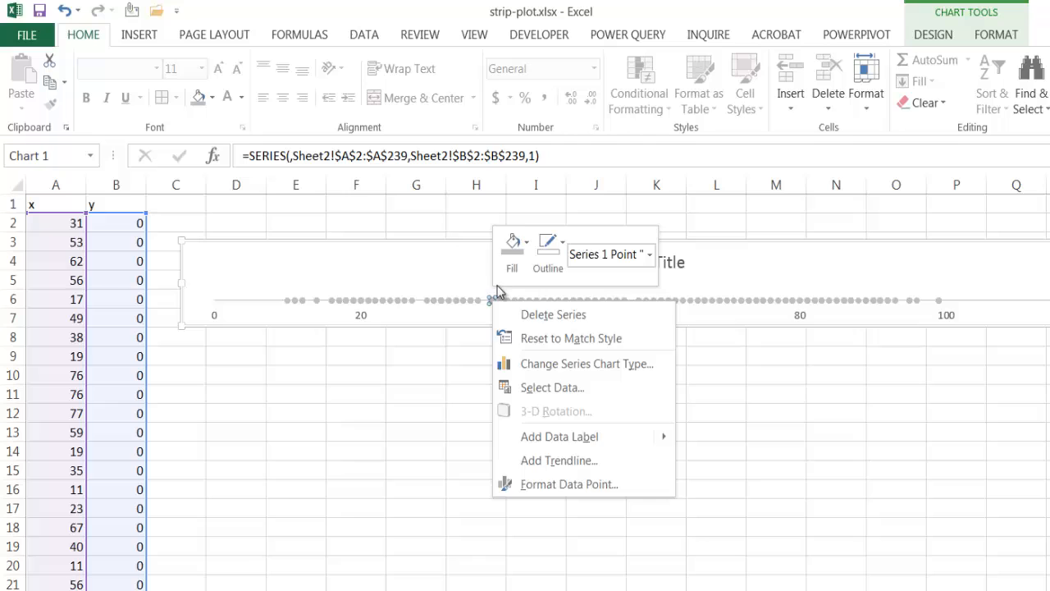
click(512, 246)
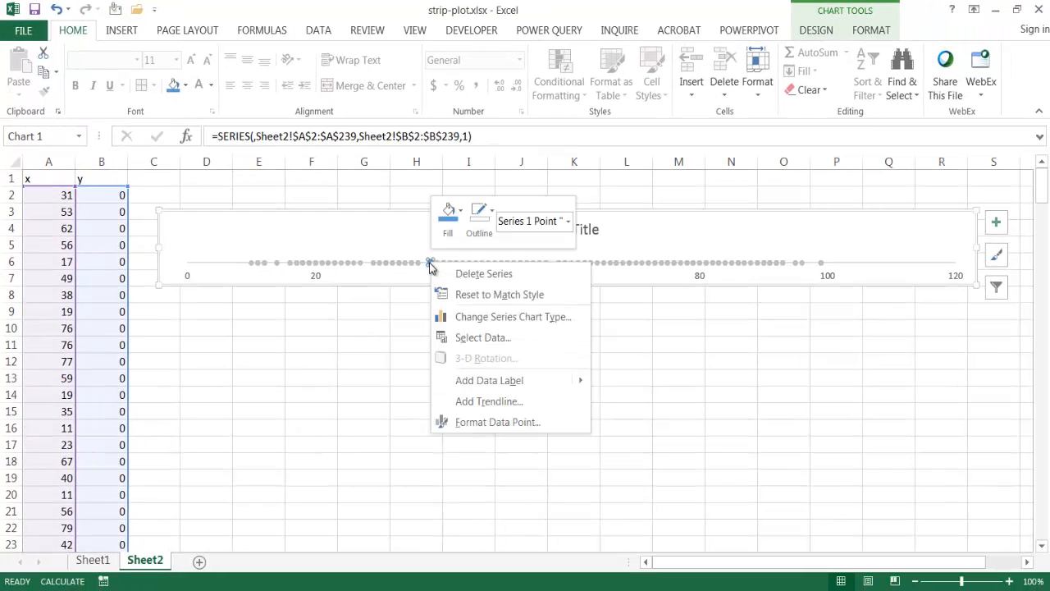
- Apply a blue Glow preset to the single point in Format Data Point, then close the pane
click(499, 422)
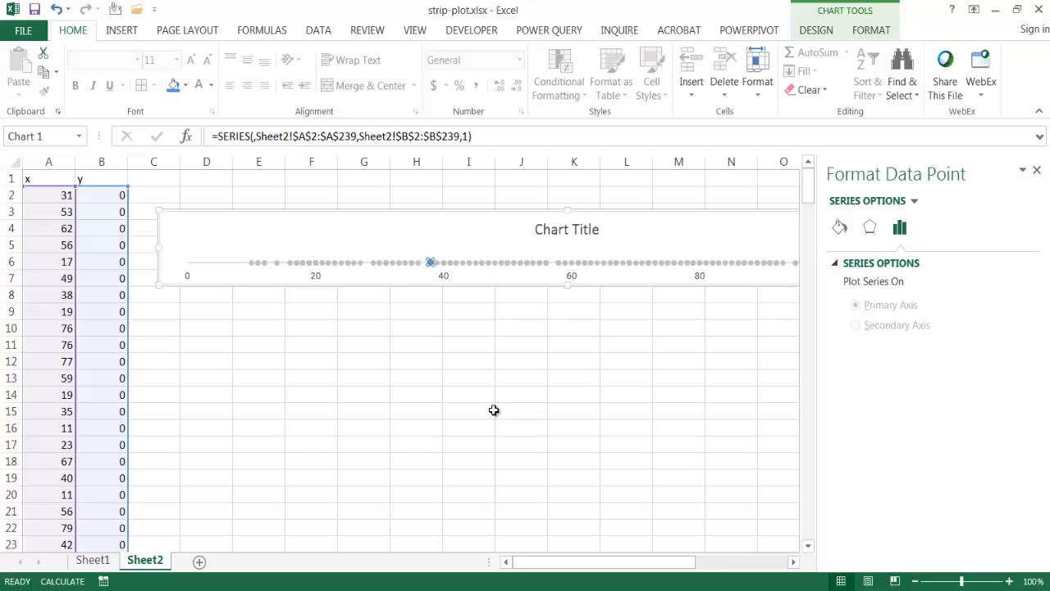
mouse_move(870, 228)
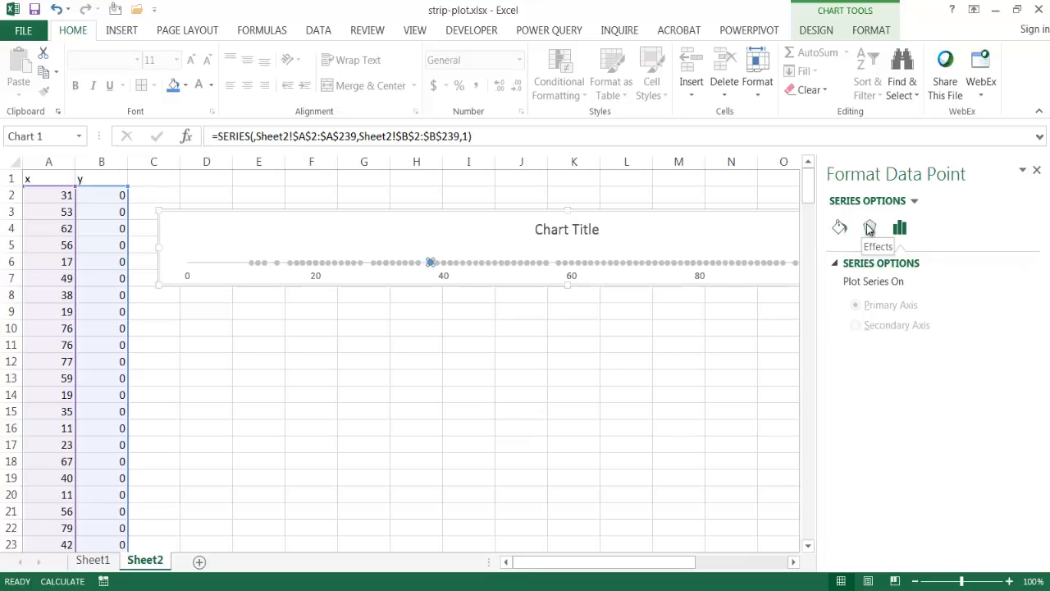
click(869, 228)
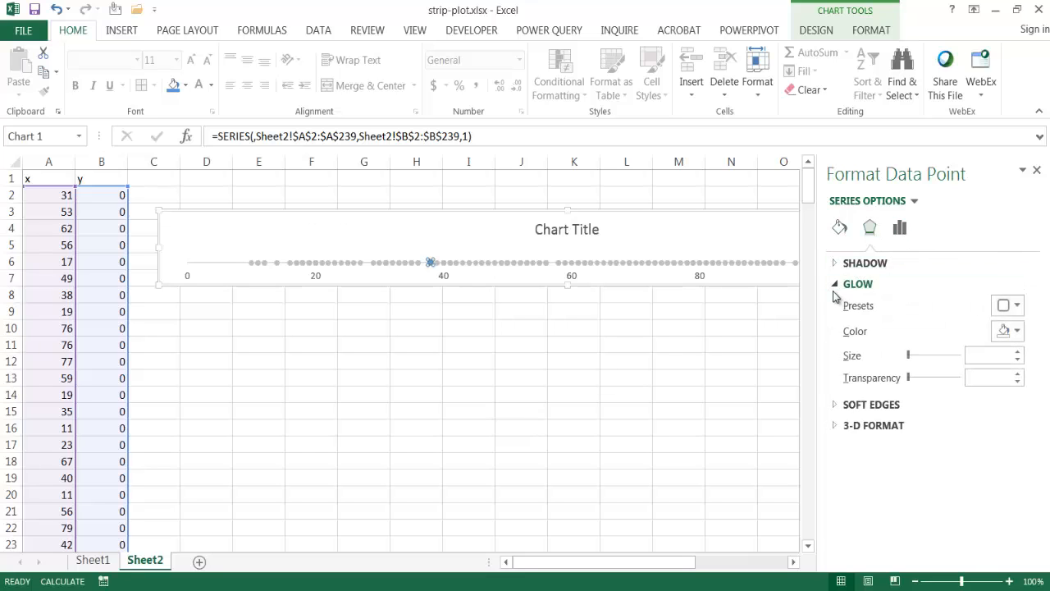
click(858, 283)
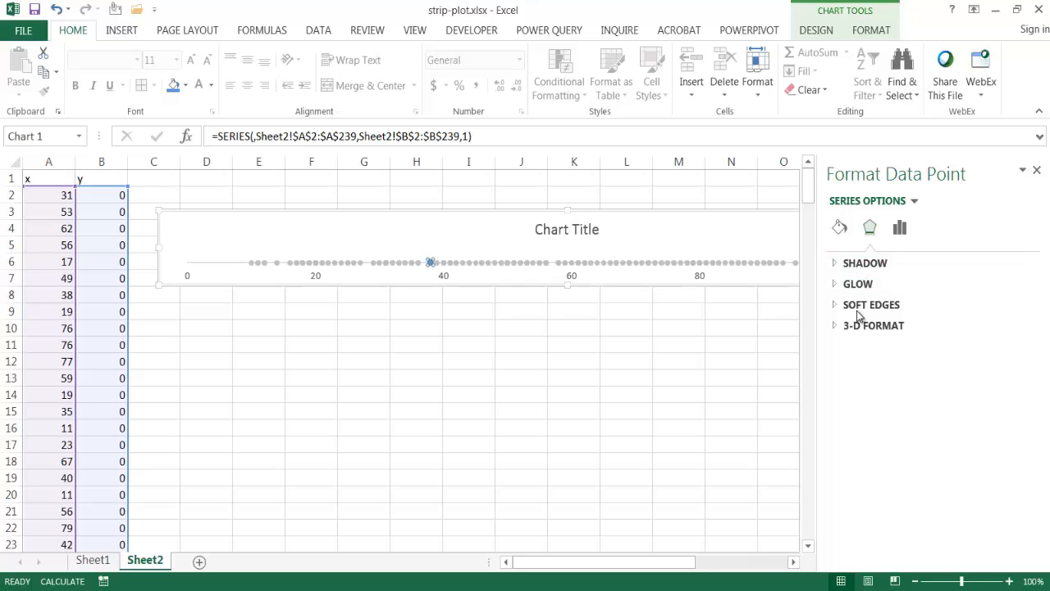
click(858, 282)
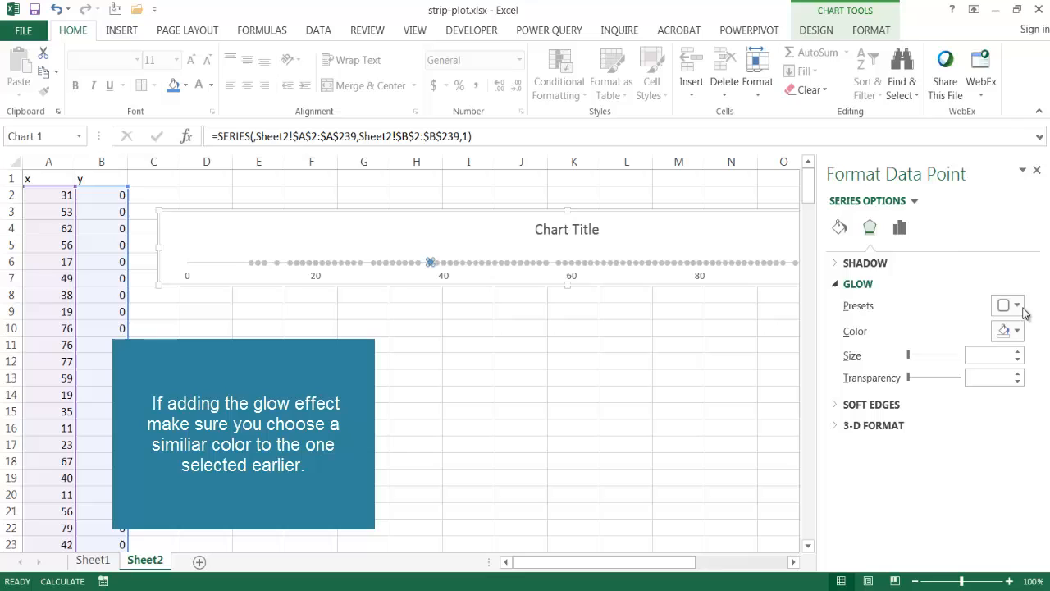
click(1016, 305)
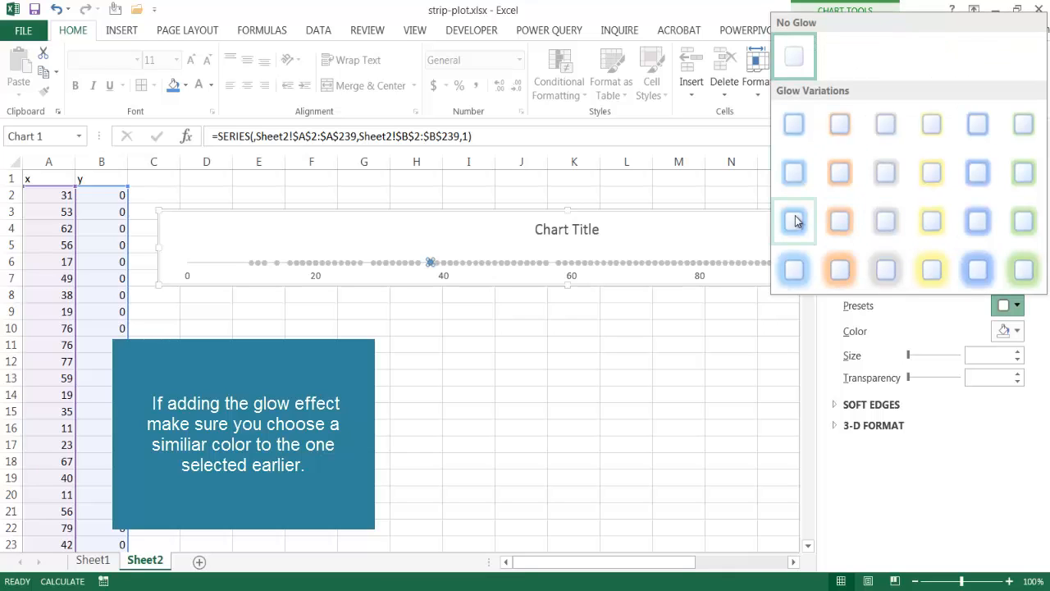
click(795, 220)
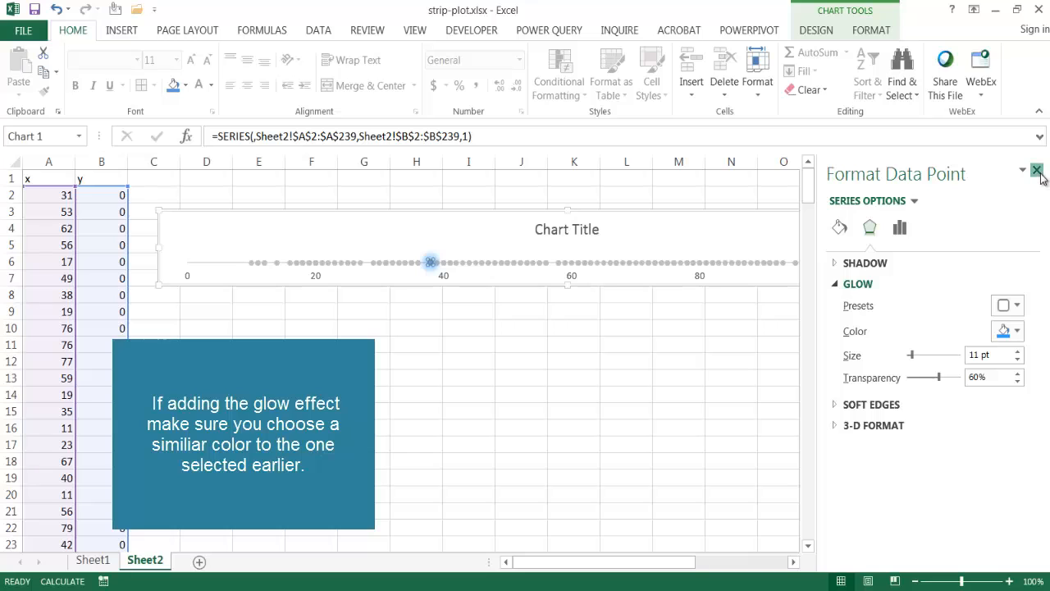
click(1037, 170)
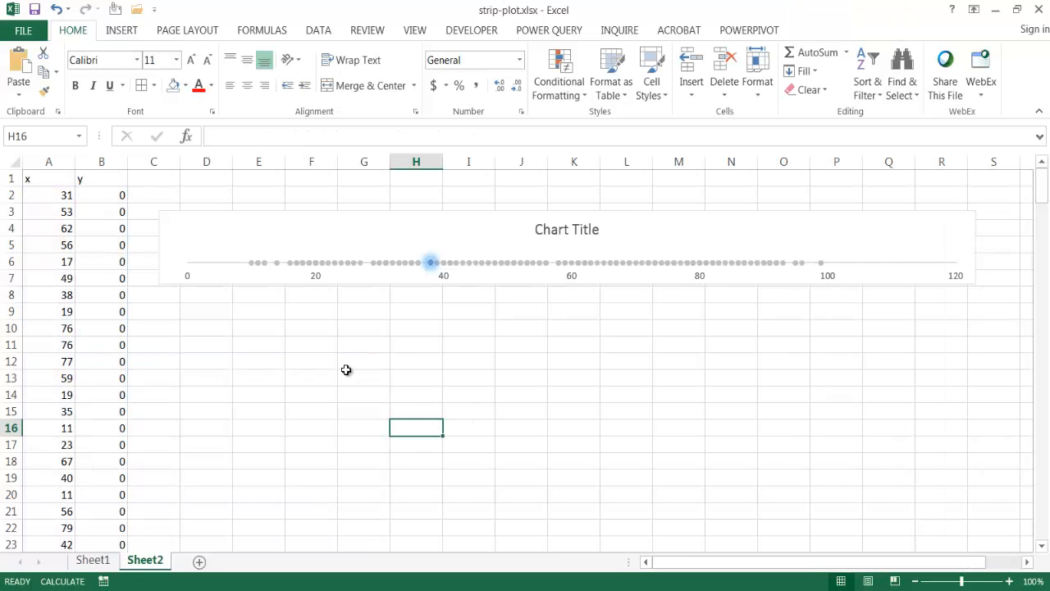
mouse_move(430, 271)
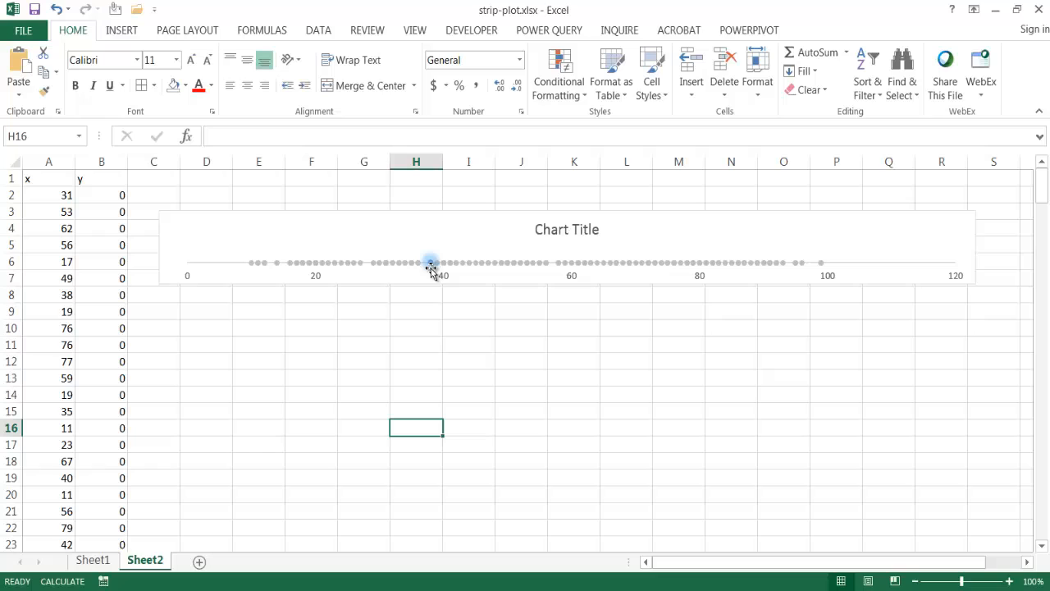
mouse_move(430, 262)
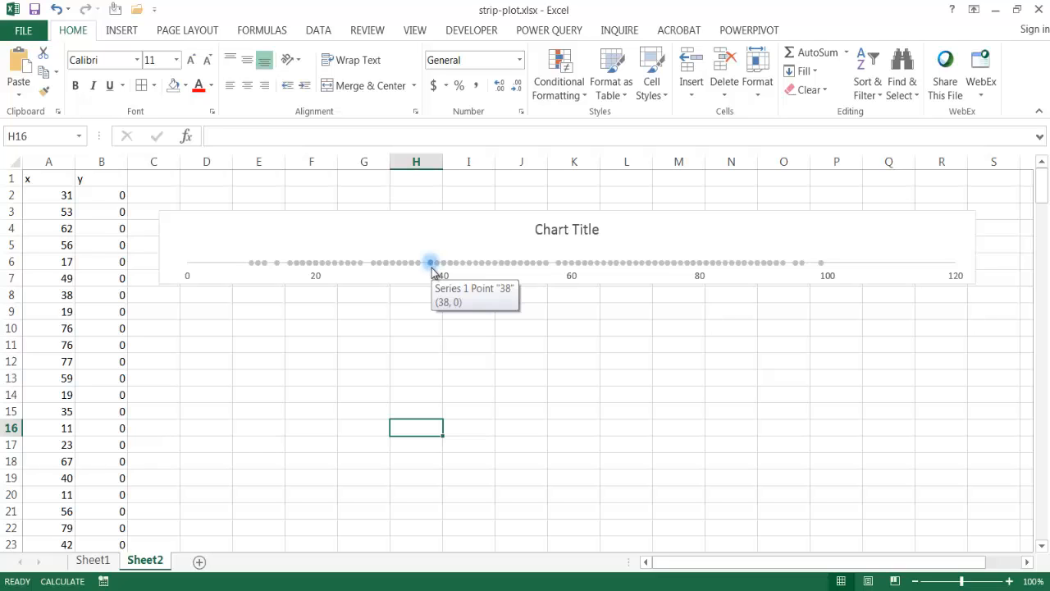
- Select empty cell E12 away from the chart after confirming the glowing point 38 at (38, 0)
click(260, 361)
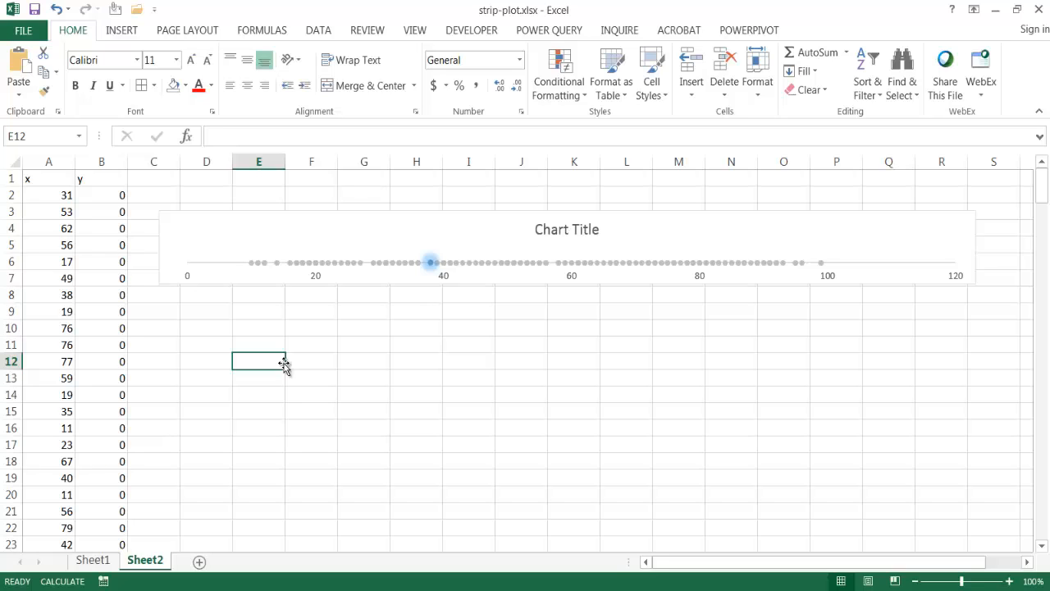
mouse_move(368, 417)
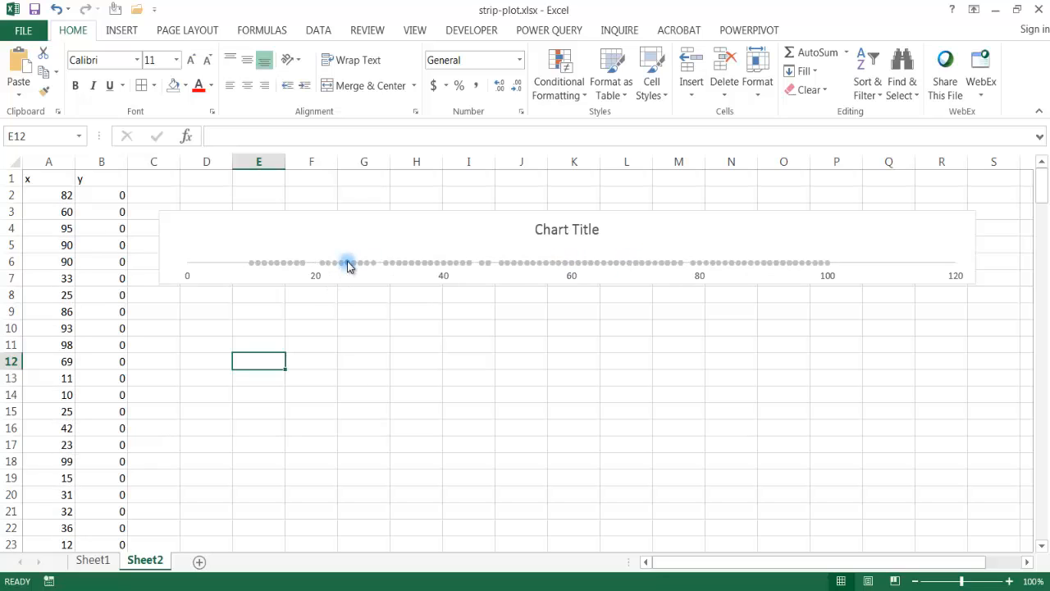
mouse_move(355, 364)
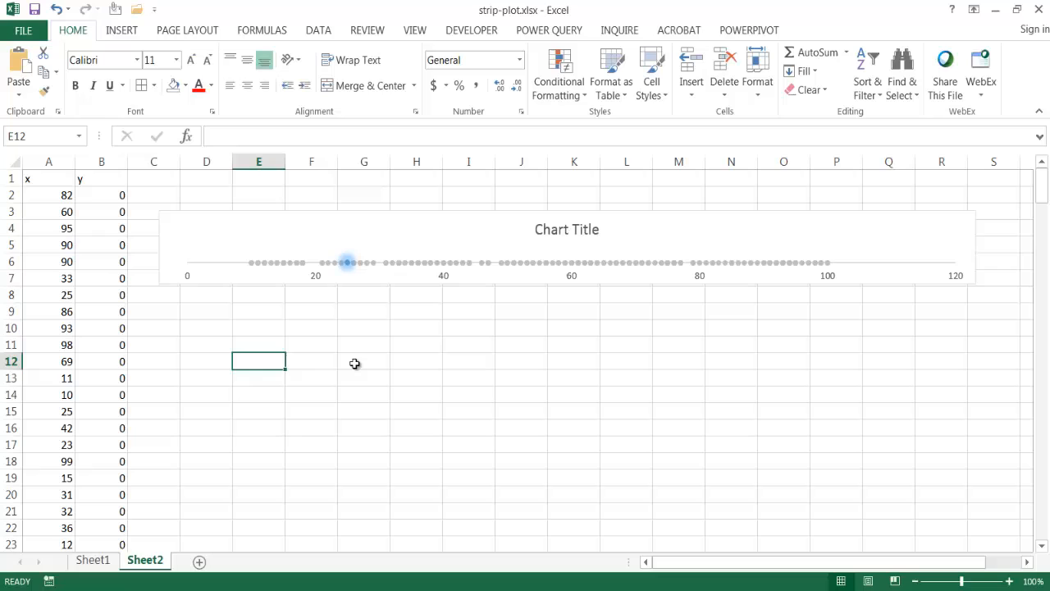